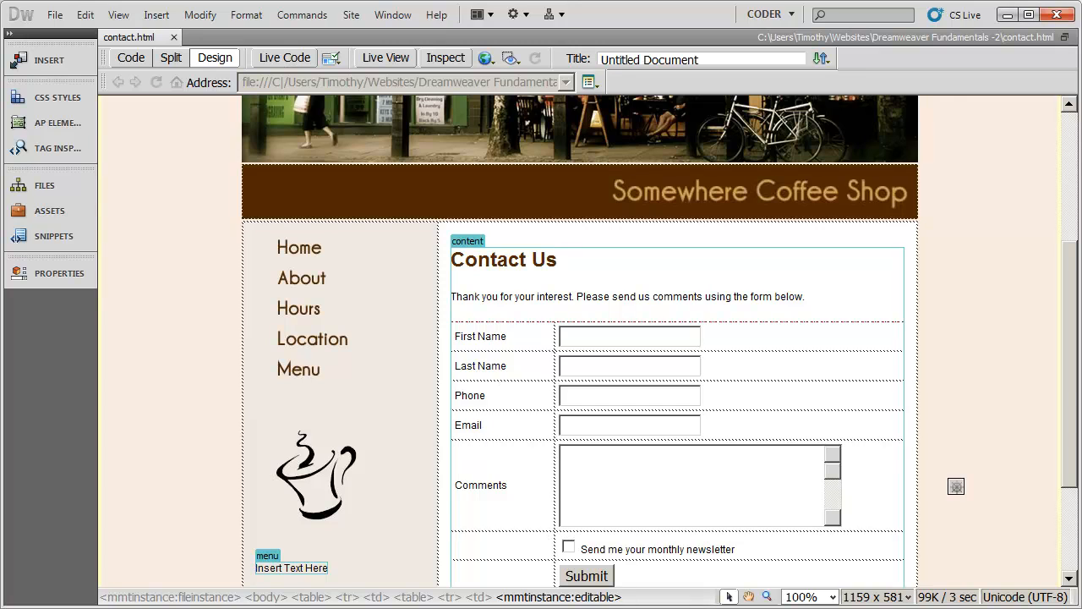
pyautogui.moveTo(683, 356)
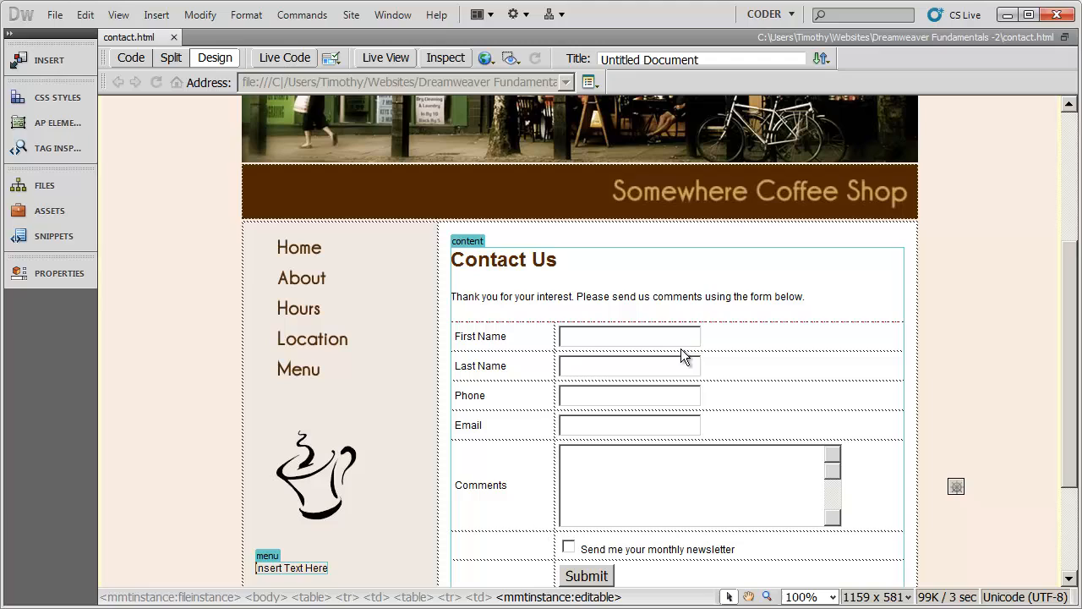
pyautogui.moveTo(809, 482)
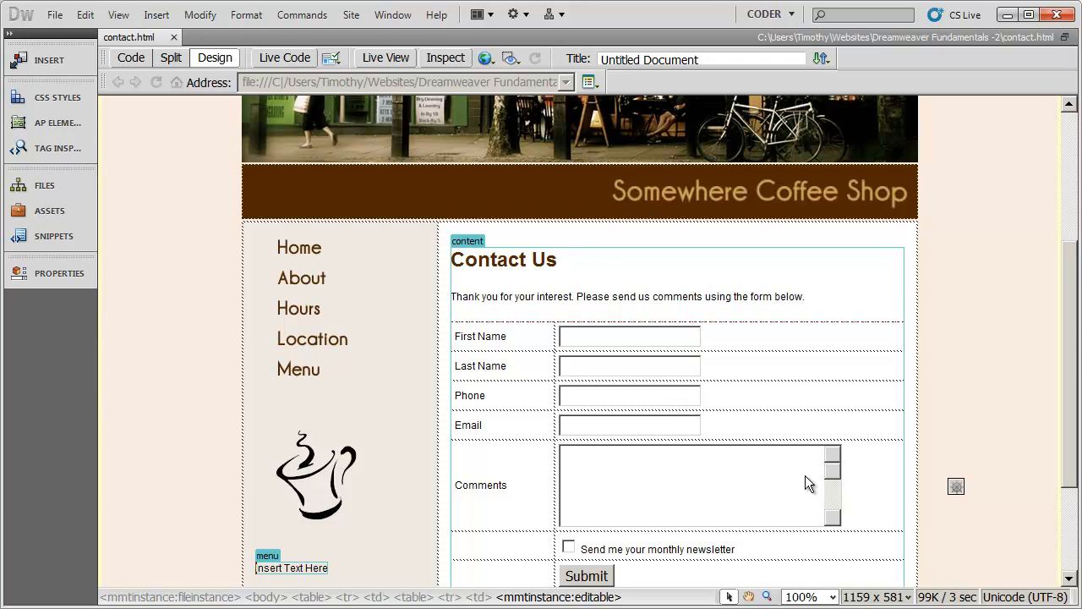
# Browse the page, then select FormToEmail.php among the site's local files
pyautogui.scroll(-3)
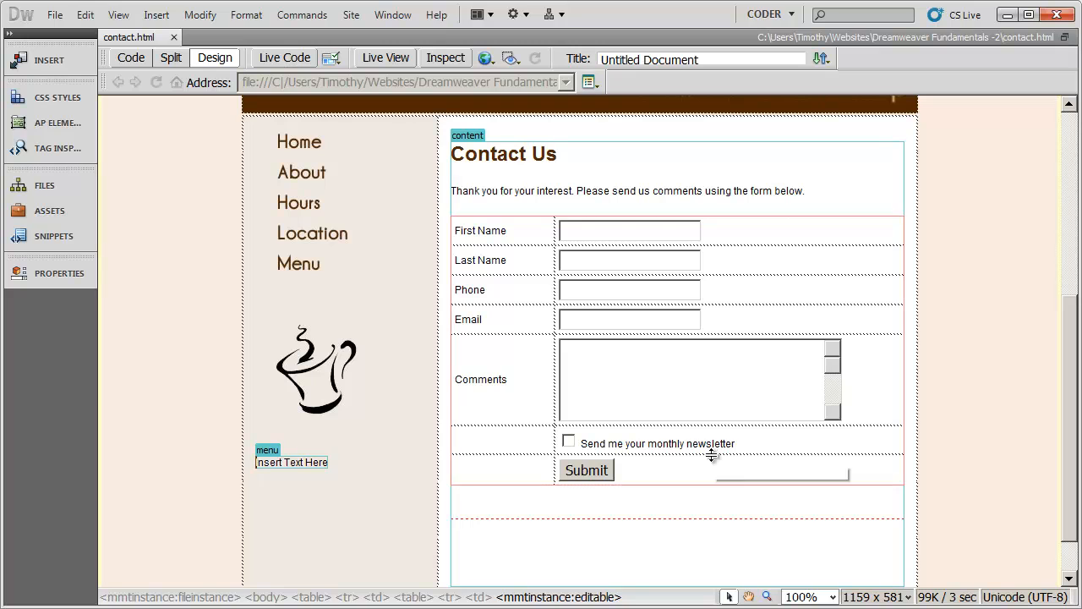
pyautogui.moveTo(626, 319)
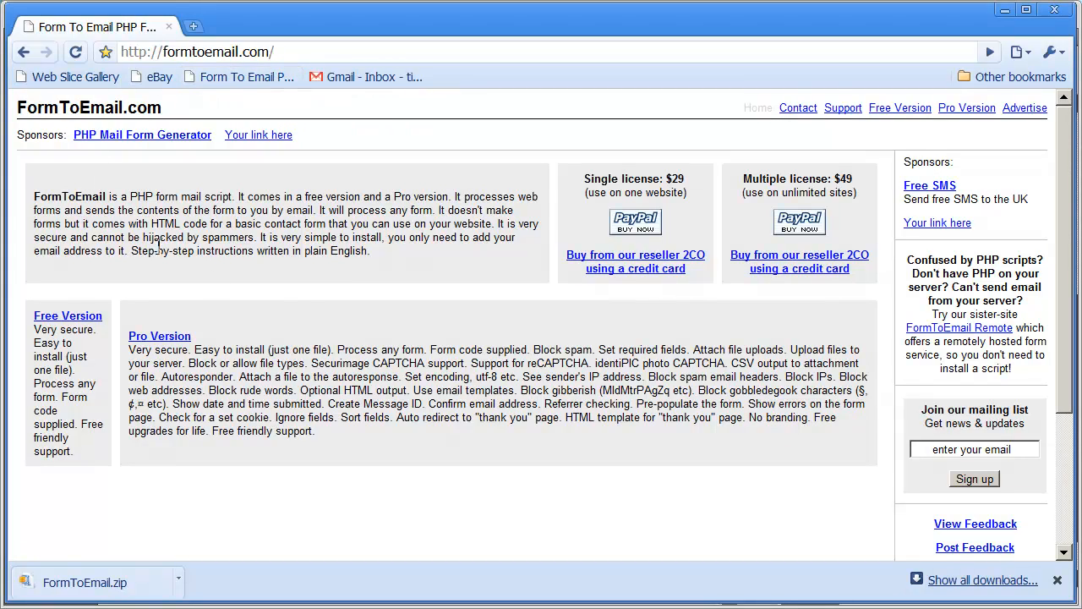
pyautogui.moveTo(339, 233)
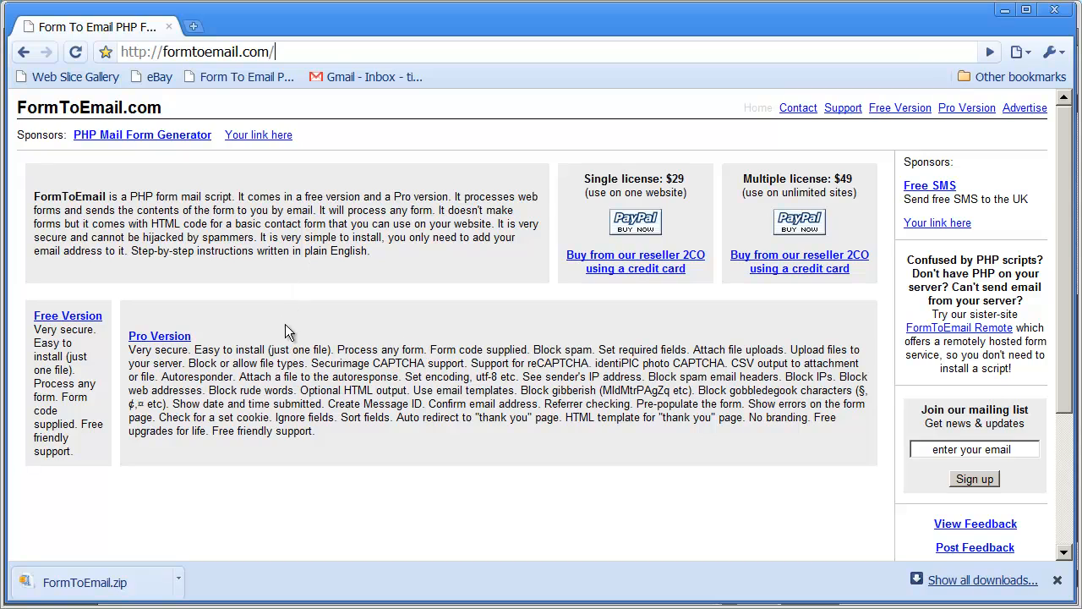
pyautogui.moveTo(269, 337)
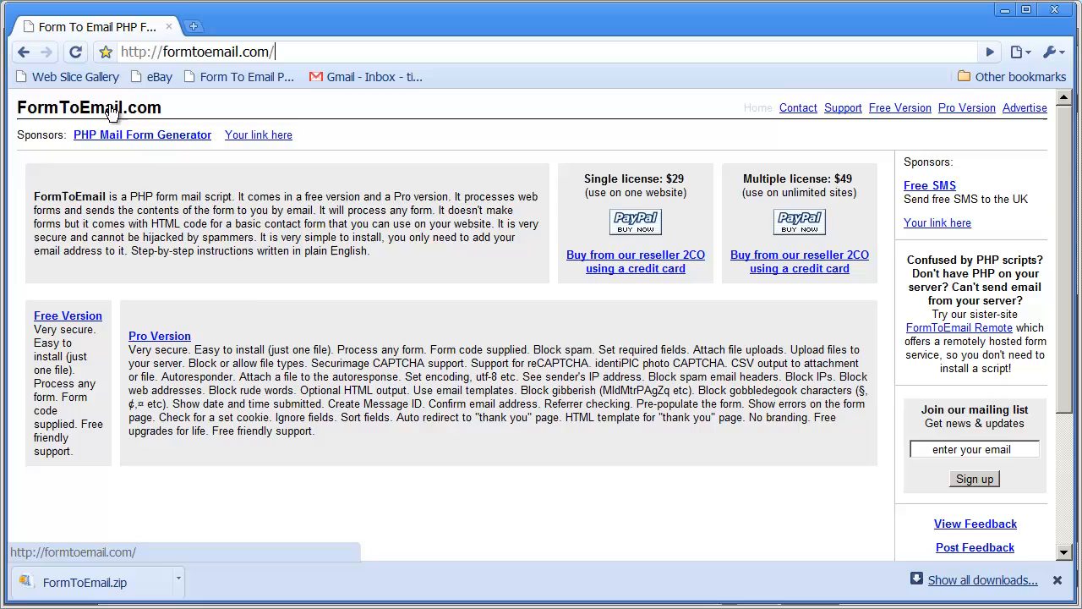
pyautogui.moveTo(258, 302)
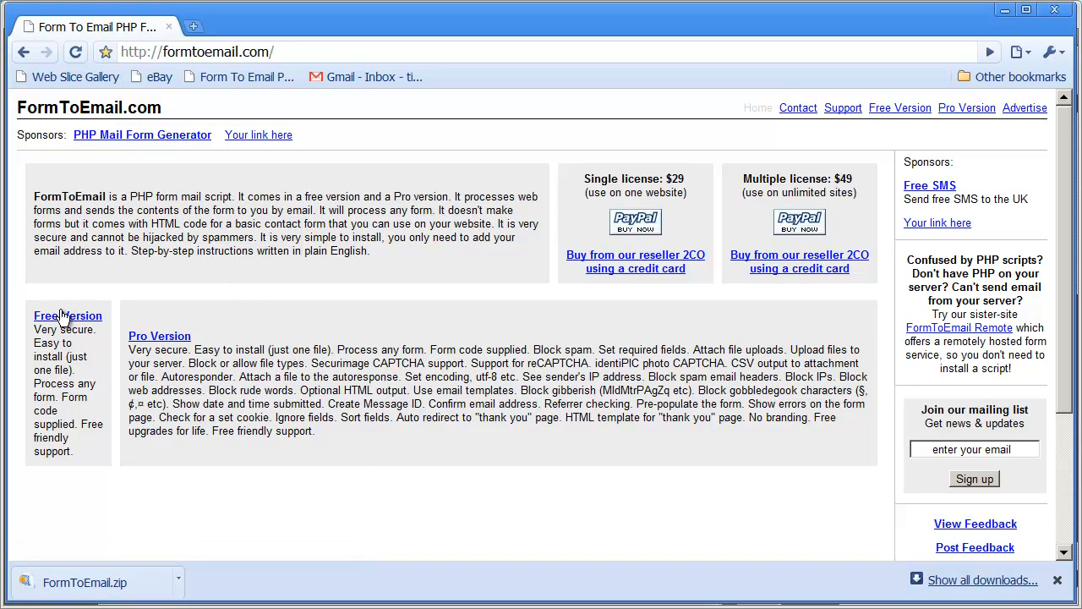
pyautogui.moveTo(344, 359)
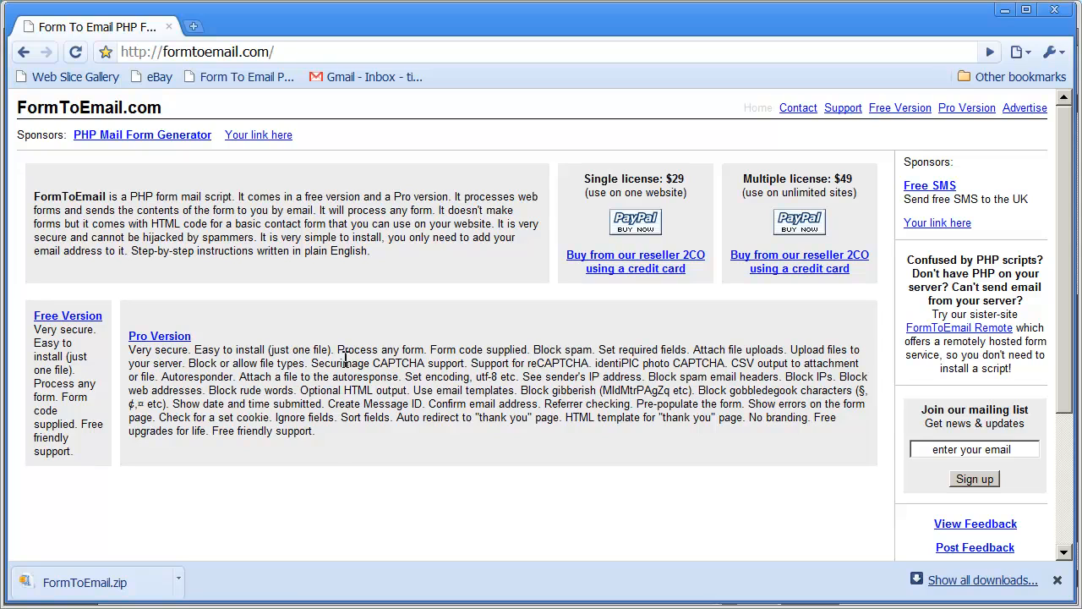
pyautogui.moveTo(336, 349); pyautogui.dragTo(314, 431)
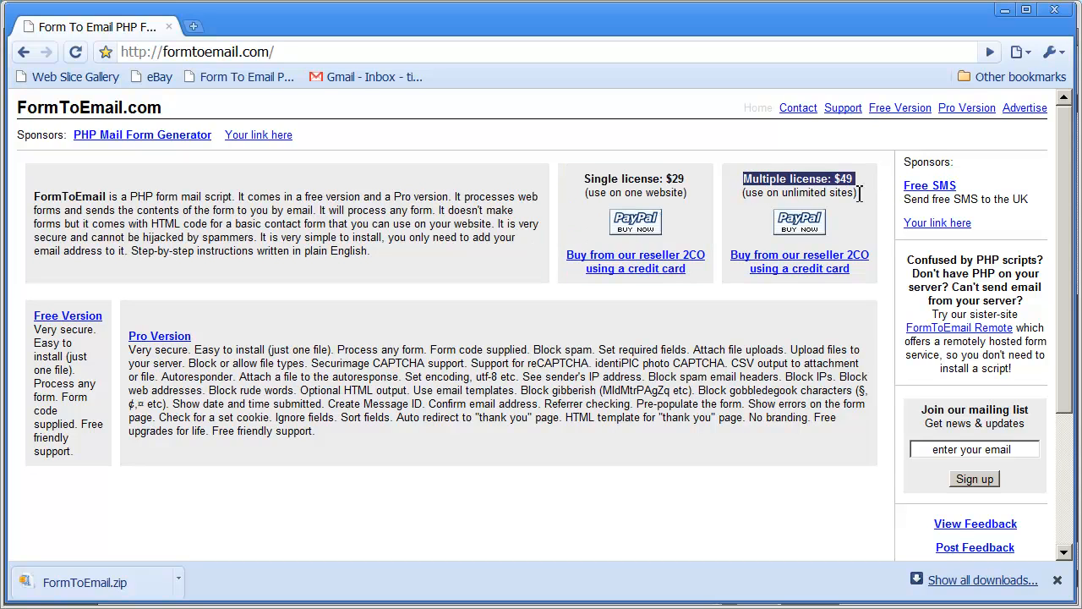
pyautogui.moveTo(872, 187)
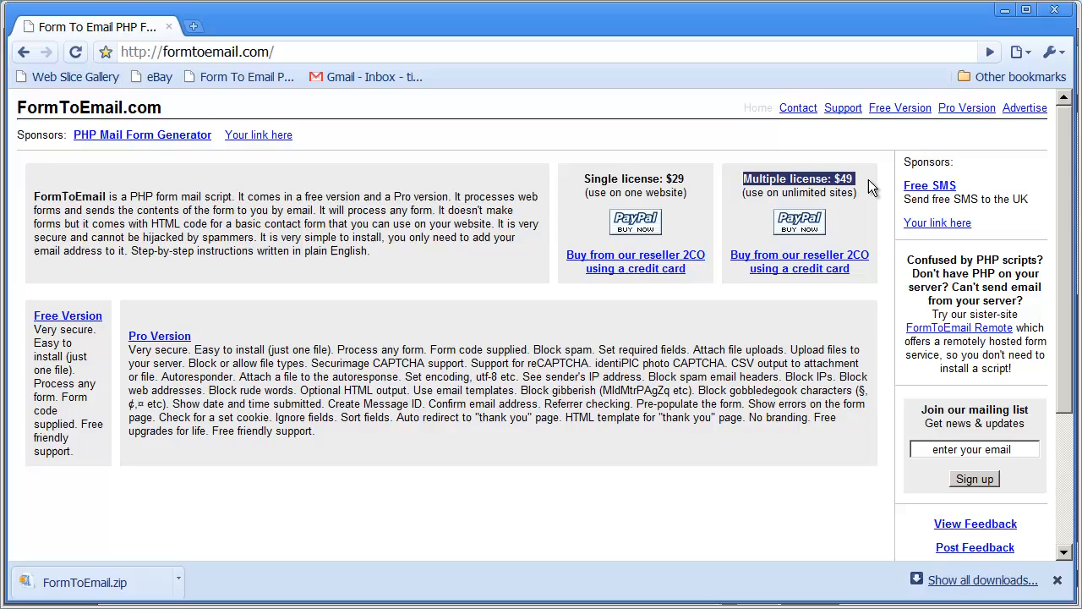
pyautogui.moveTo(708, 181)
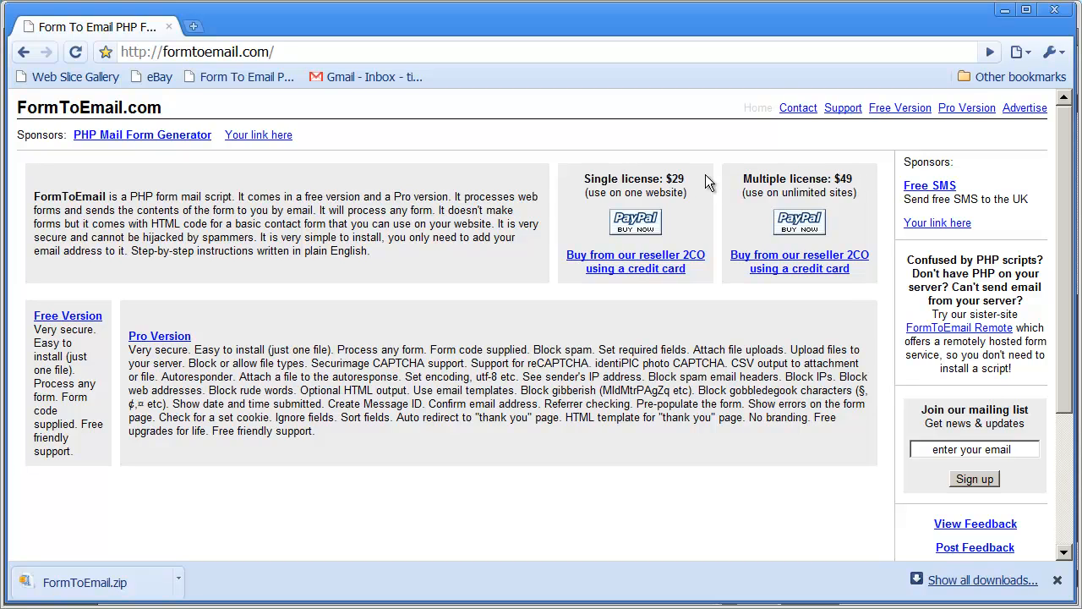
pyautogui.moveTo(291, 438)
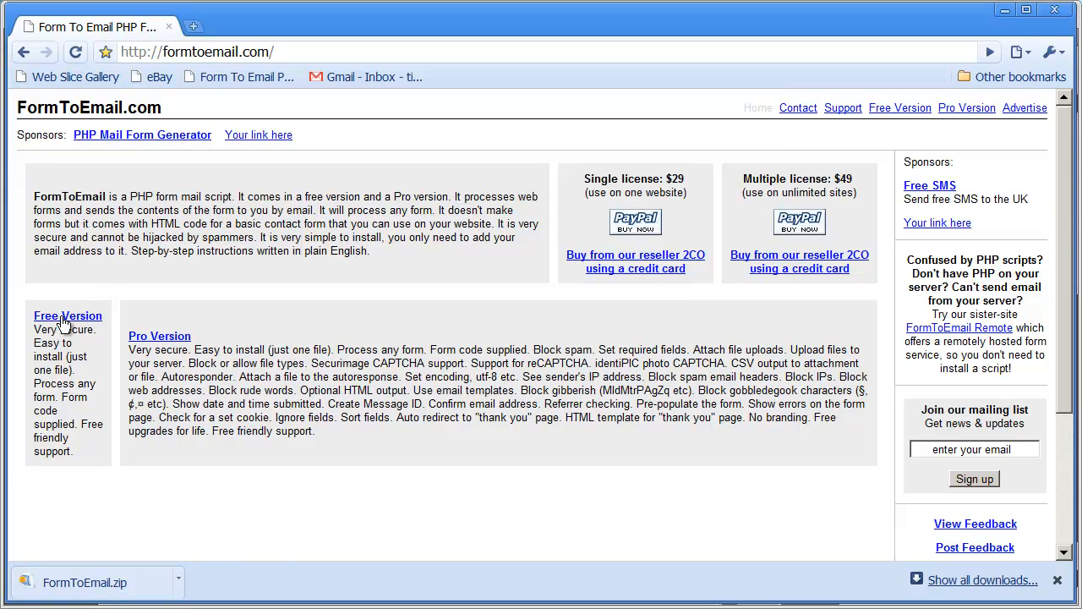
pyautogui.moveTo(68, 315)
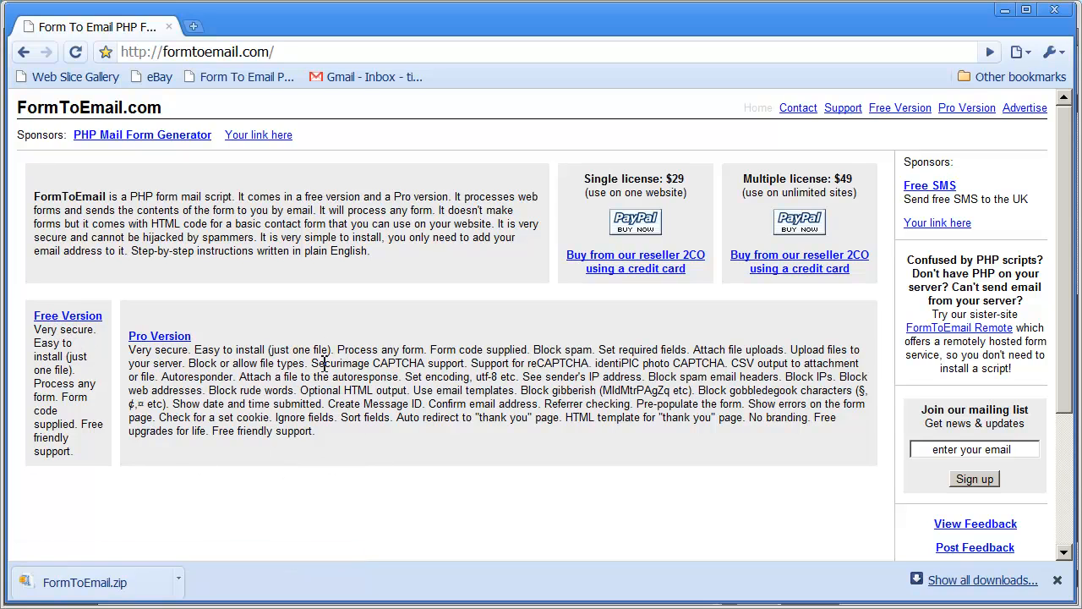
pyautogui.moveTo(326, 349); pyautogui.dragTo(401, 417)
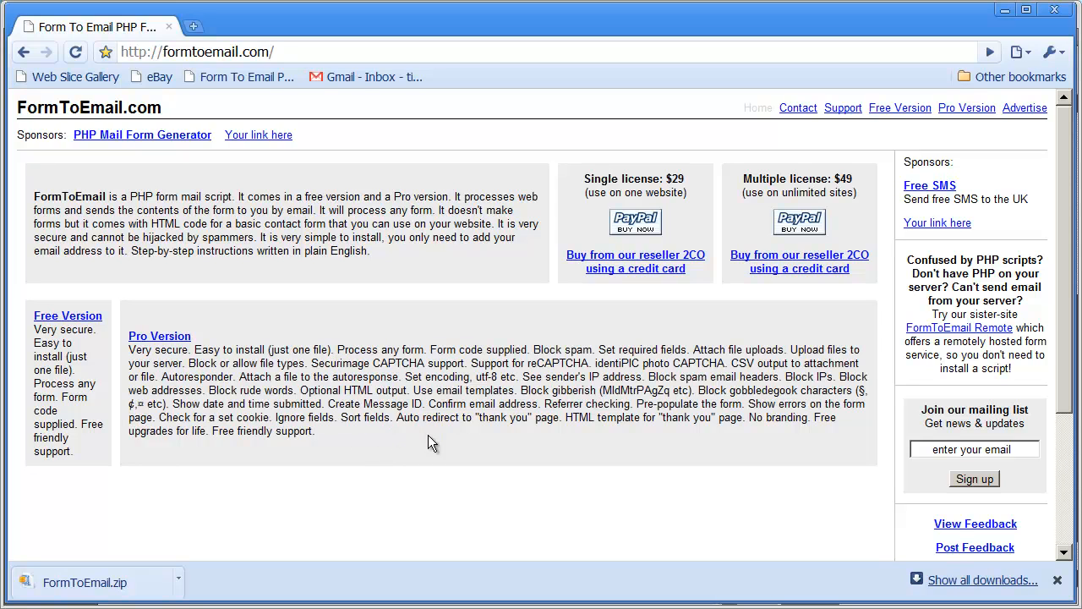
pyautogui.doubleClick(404, 362)
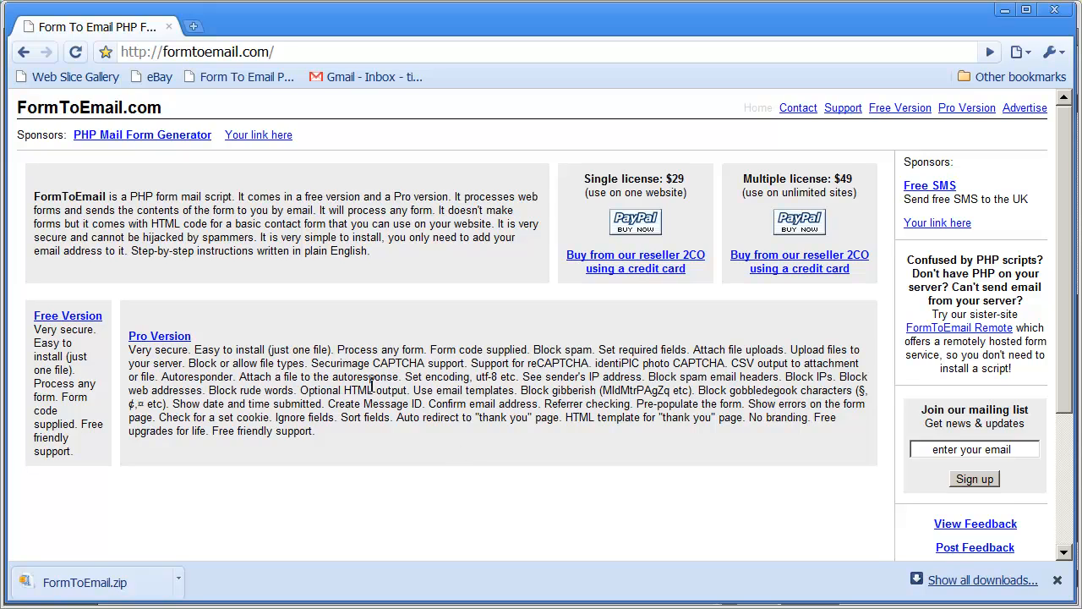
pyautogui.moveTo(349, 350)
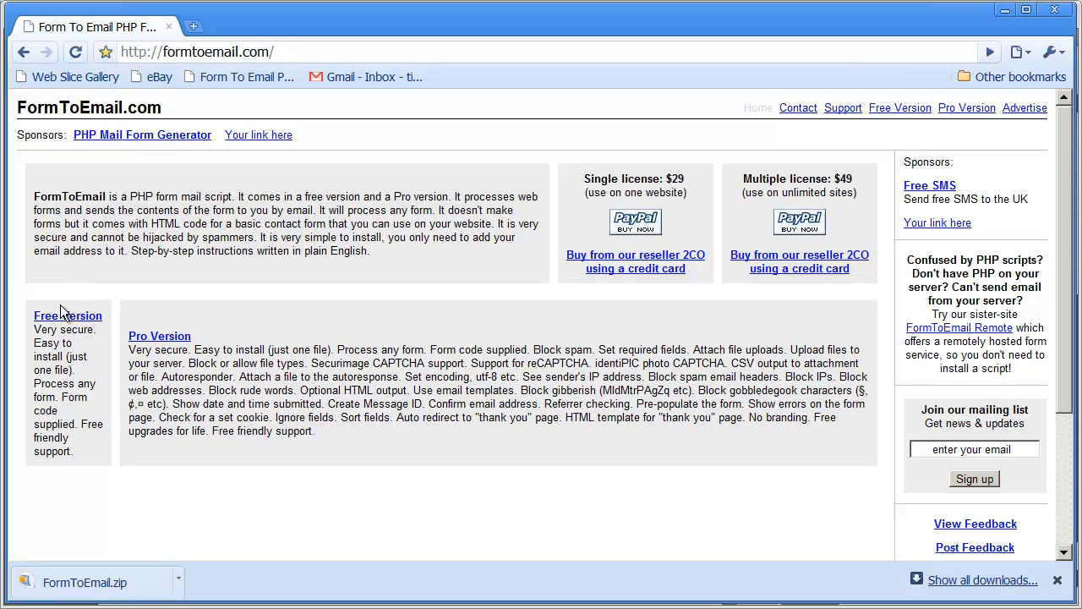
pyautogui.moveTo(67, 316)
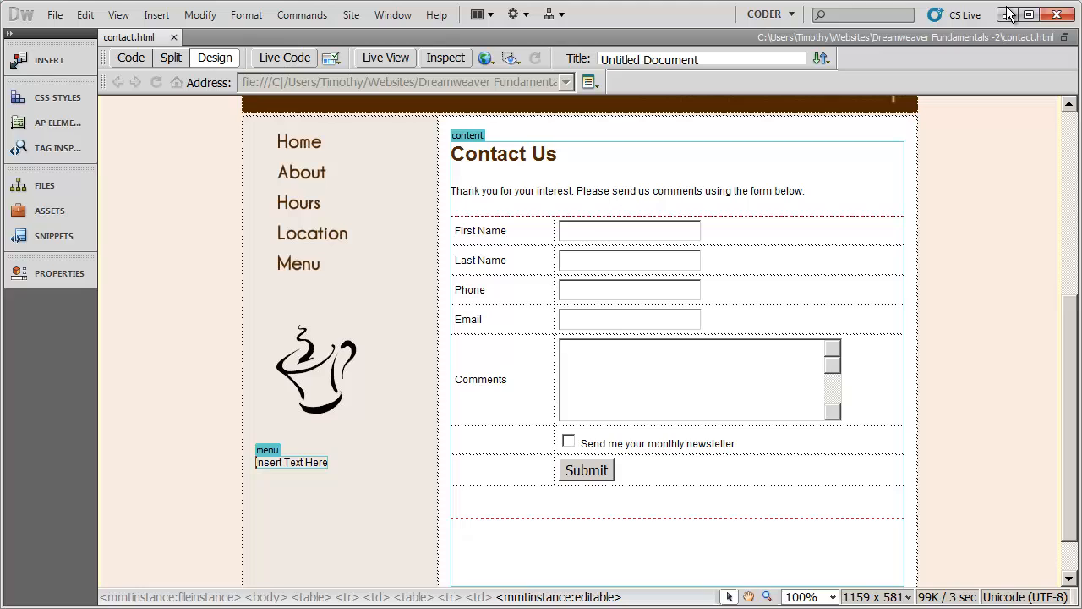
pyautogui.moveTo(233, 160)
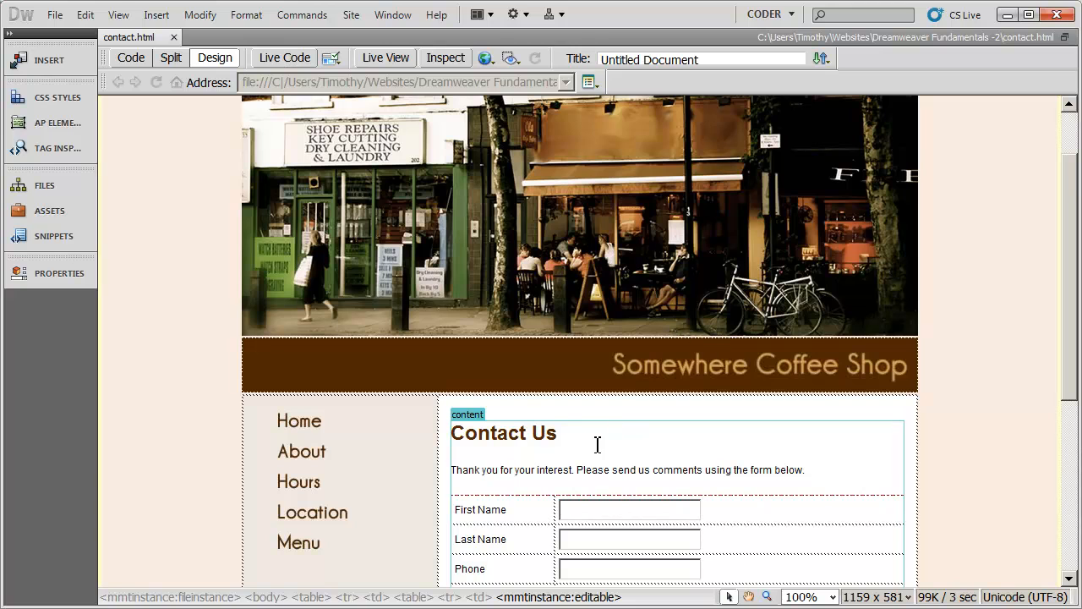
pyautogui.click(44, 185)
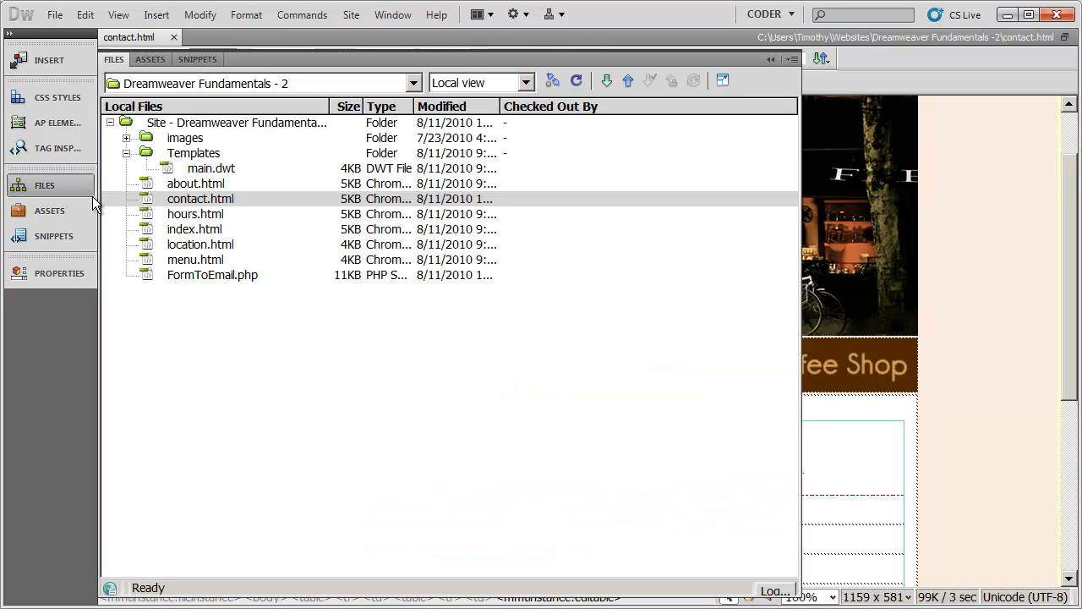
pyautogui.click(212, 274)
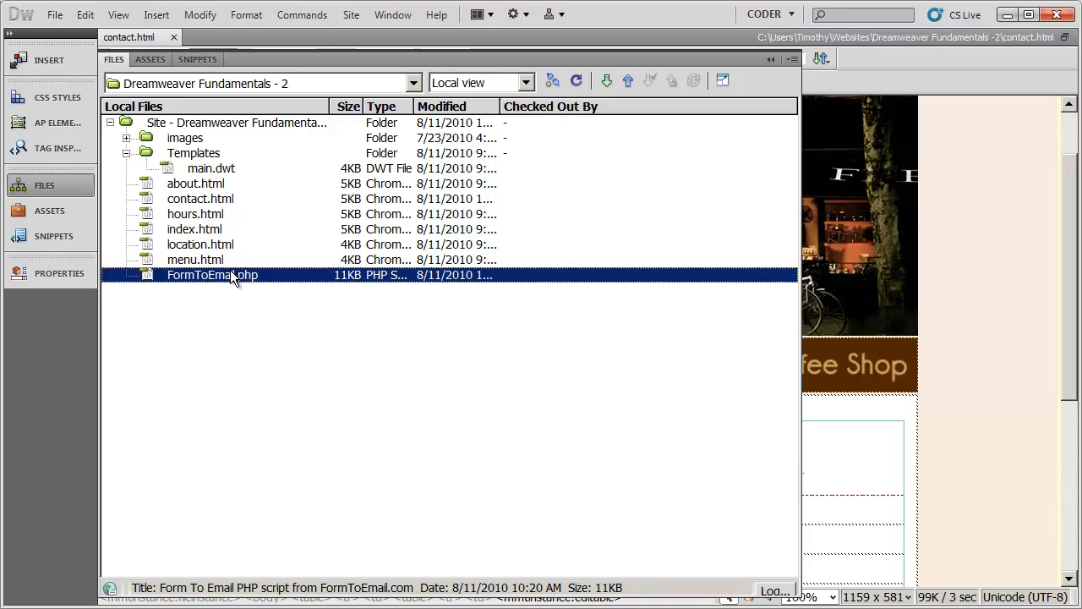
pyautogui.moveTo(239, 282)
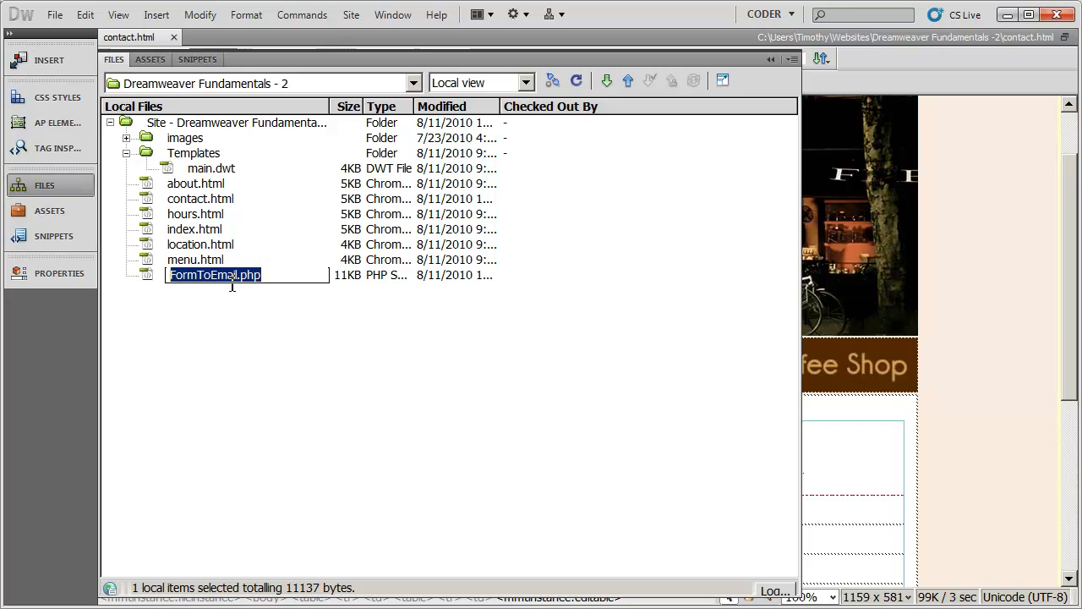
pyautogui.rightClick(228, 275)
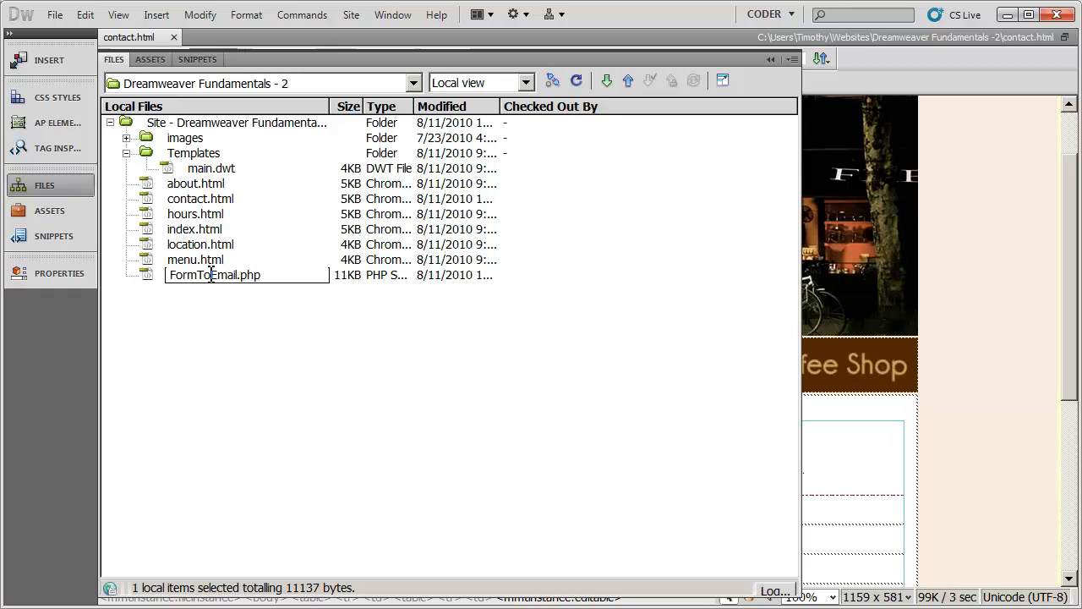
pyautogui.moveTo(216, 285)
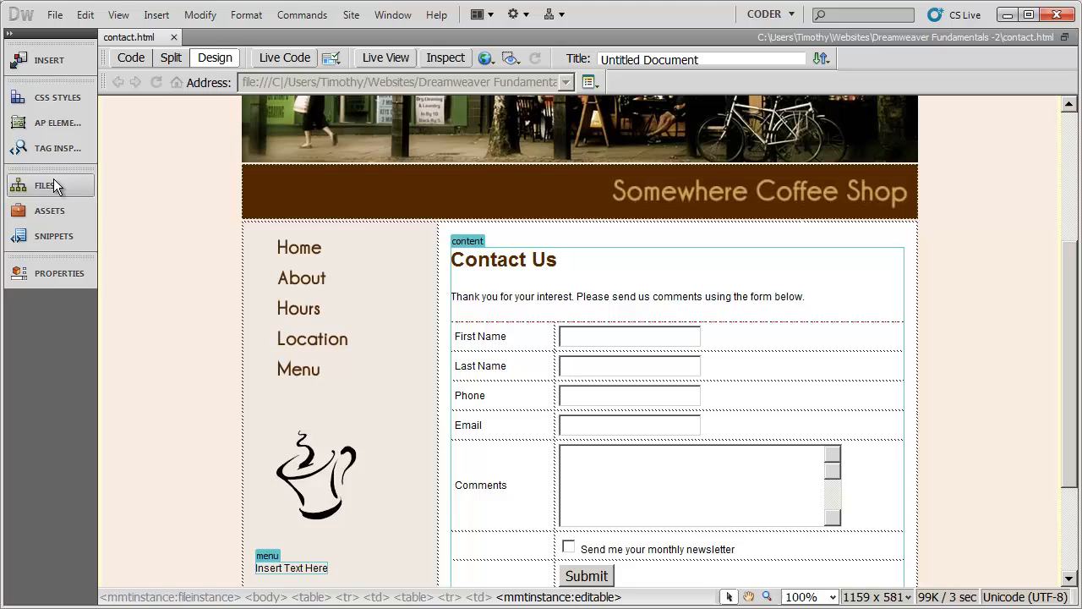
# Switch contact.html to Code view and select the form tag's empty action="" attribute
pyautogui.click(44, 184)
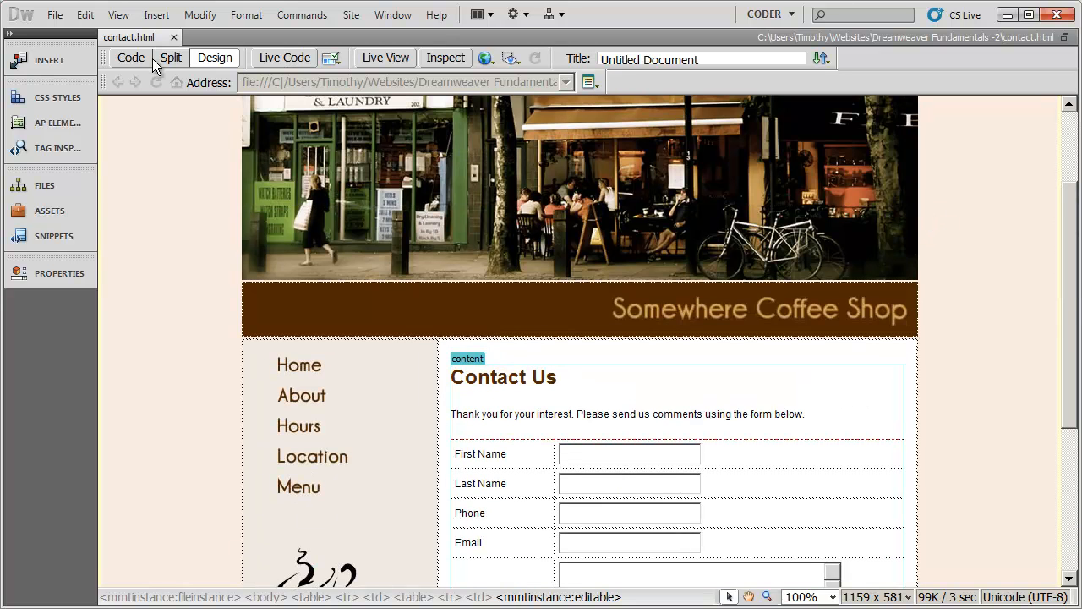
pyautogui.click(130, 57)
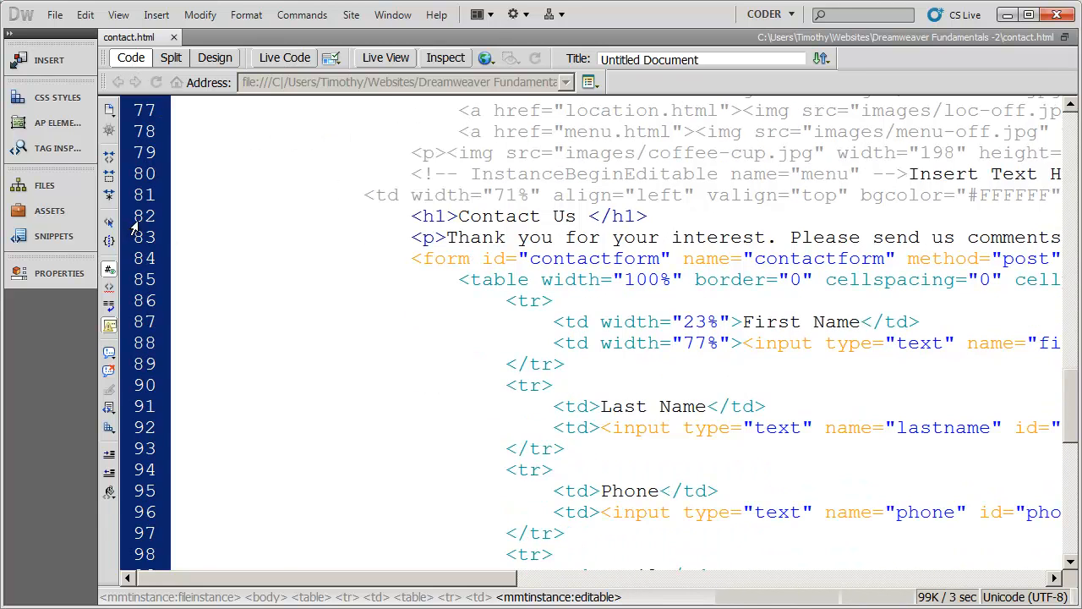
pyautogui.click(577, 217)
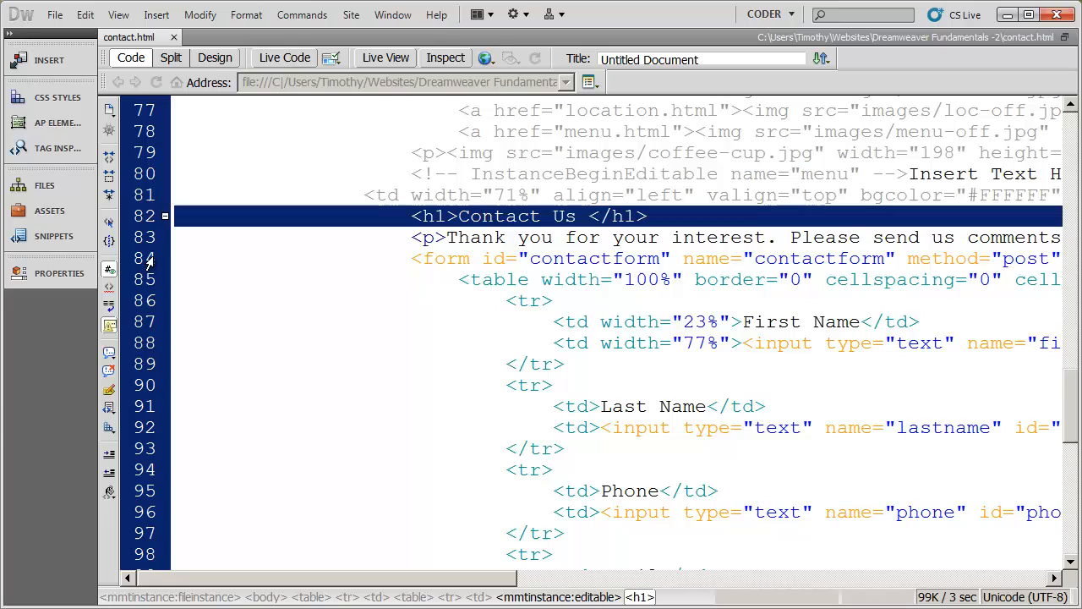
pyautogui.click(469, 258)
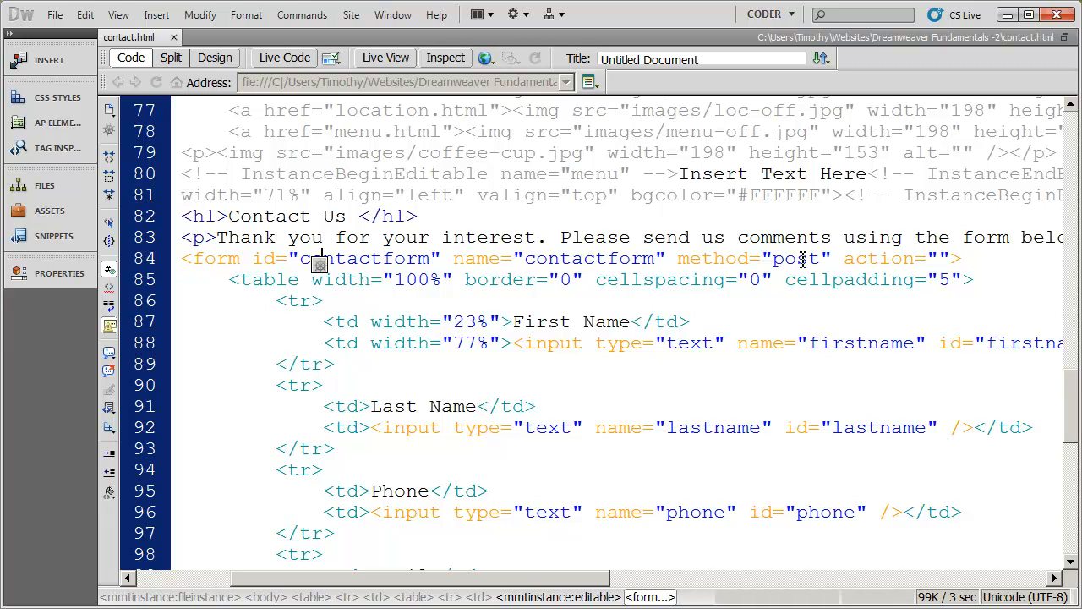
pyautogui.doubleClick(778, 258)
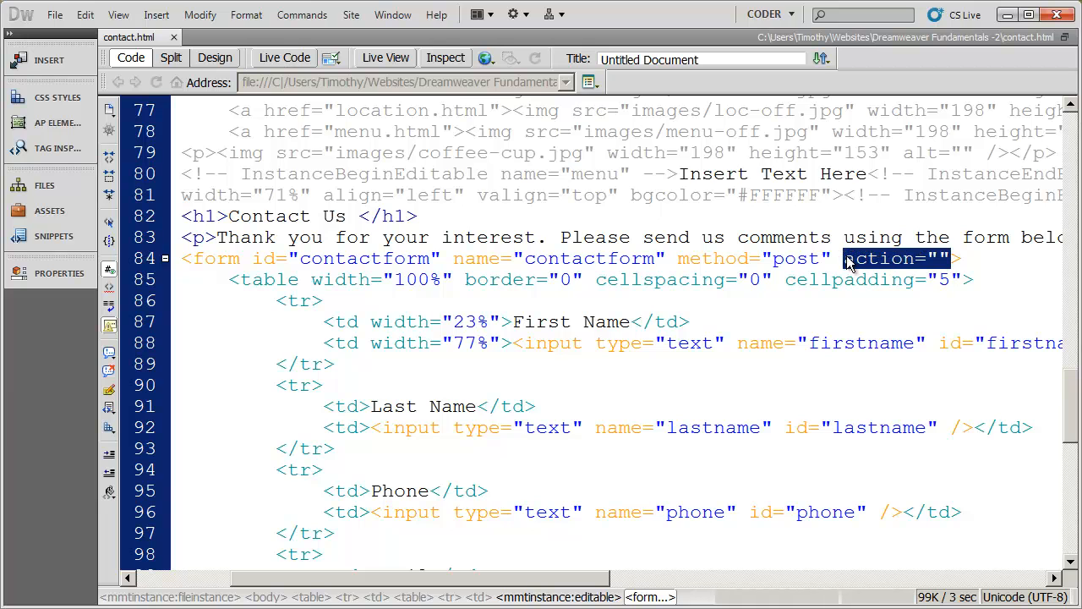
# Enter FormToEmail.php as the form's action value, then return to Design view
pyautogui.click(933, 258)
pyautogui.write('FormToEmail.php')
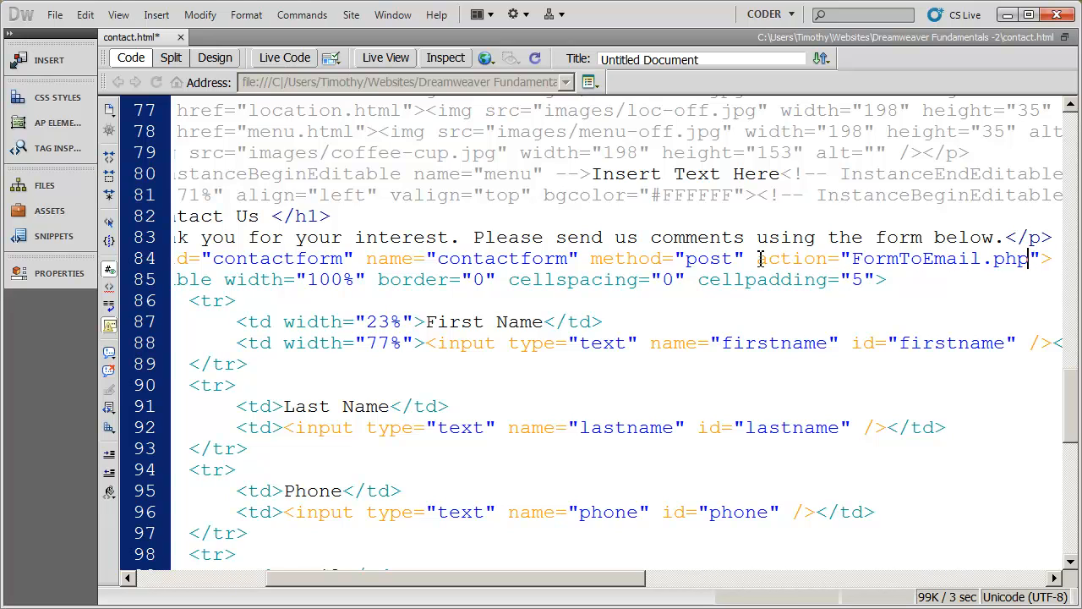
pyautogui.doubleClick(892, 258)
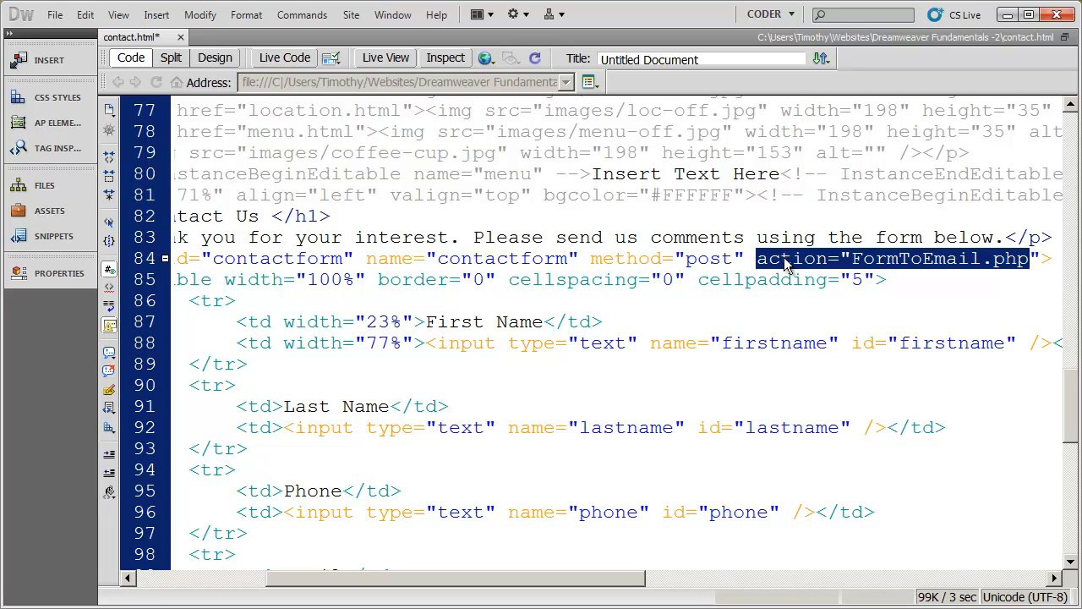
pyautogui.doubleClick(786, 258)
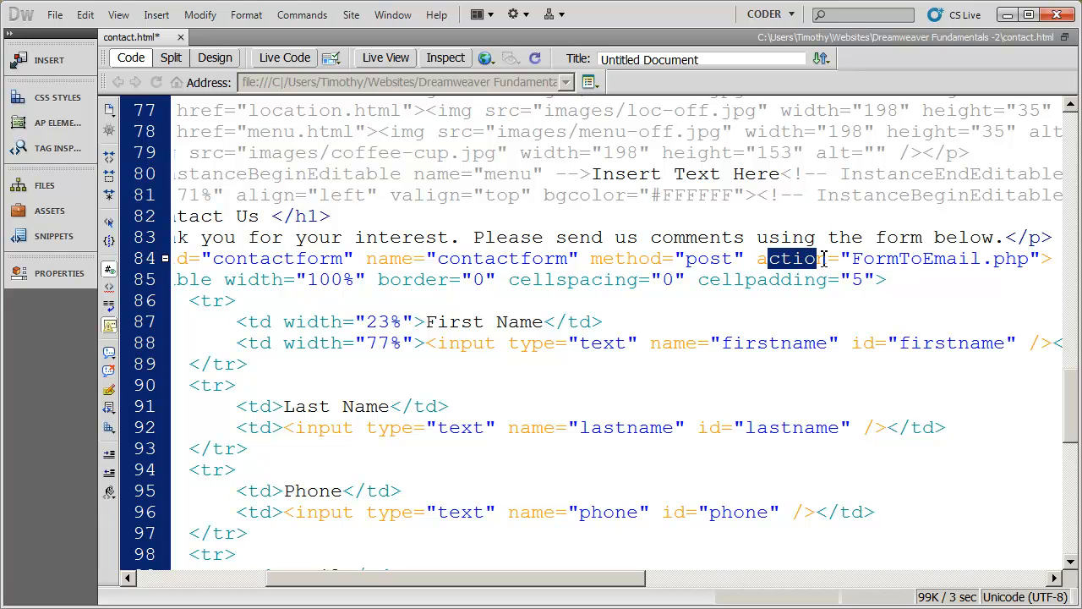
pyautogui.doubleClick(792, 258)
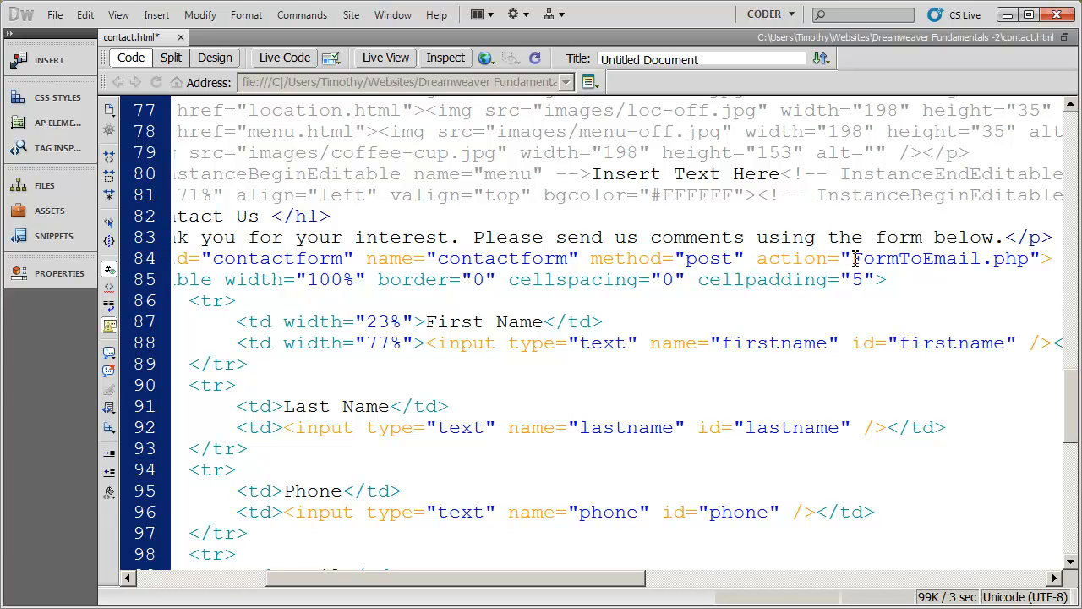
pyautogui.doubleClick(939, 258)
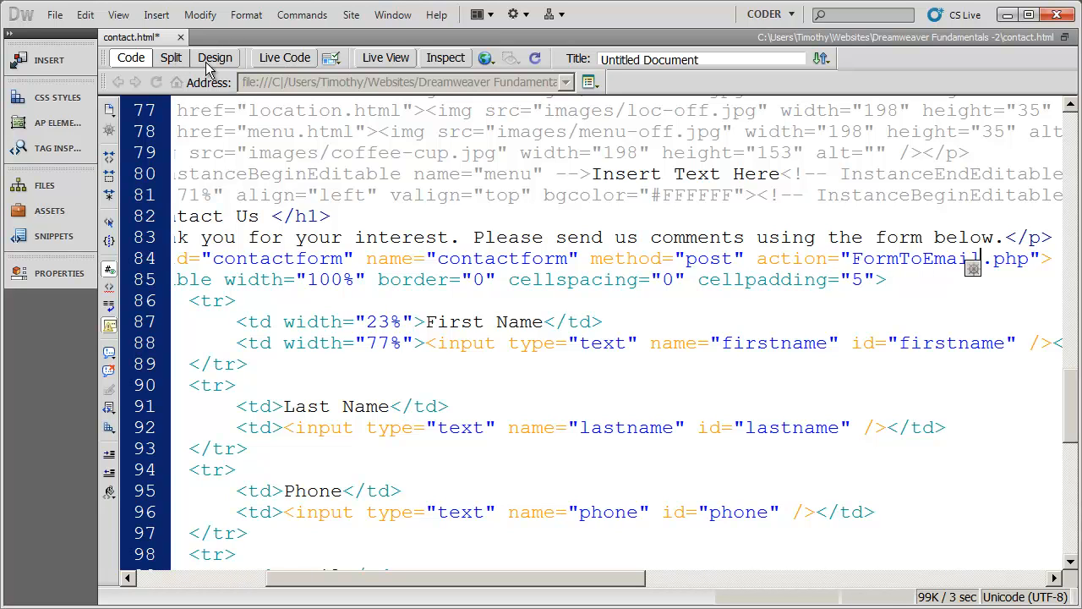
pyautogui.click(215, 57)
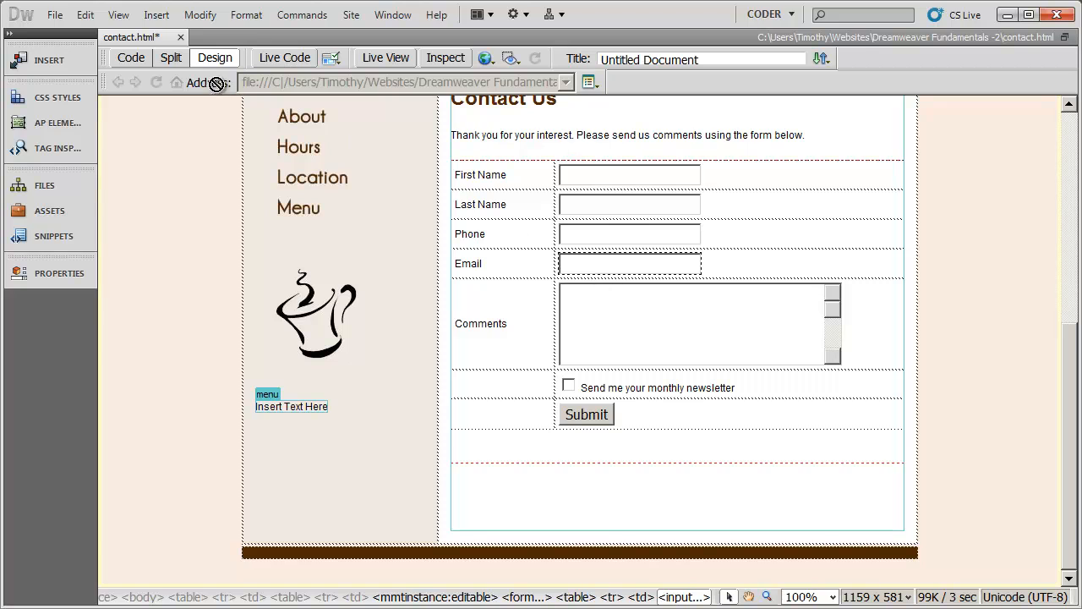
pyautogui.moveTo(131, 57)
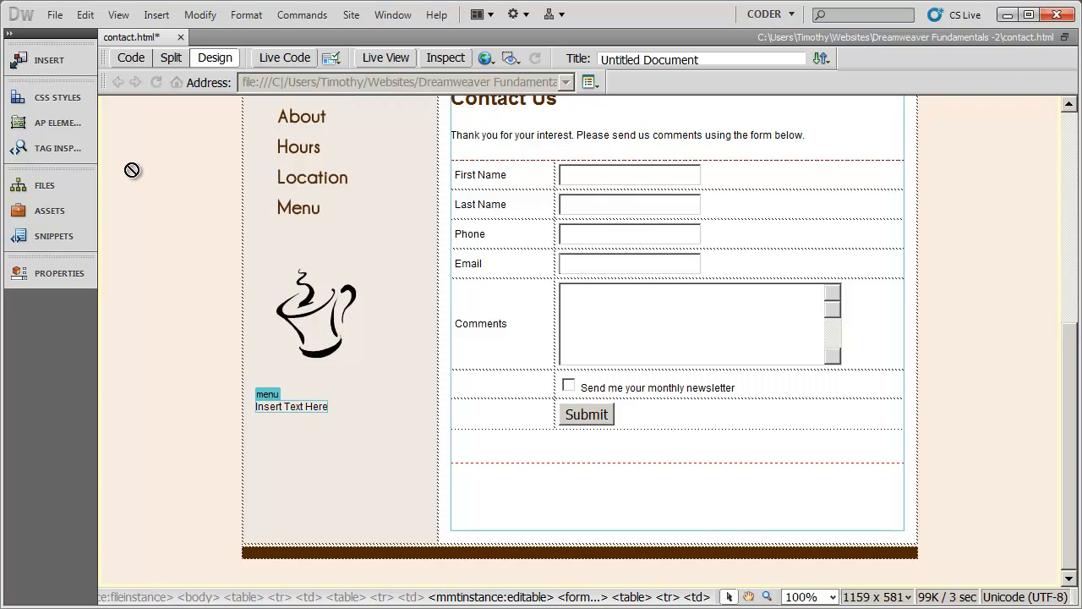
# Switch to Code view, save contact.html and close its document tab
pyautogui.click(131, 58)
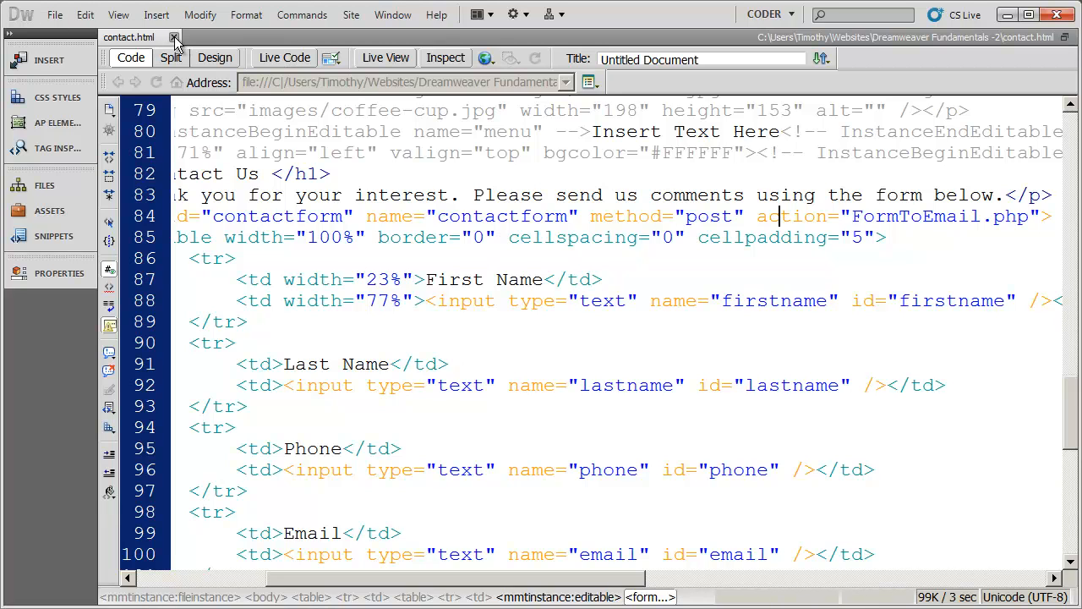
pyautogui.click(44, 185)
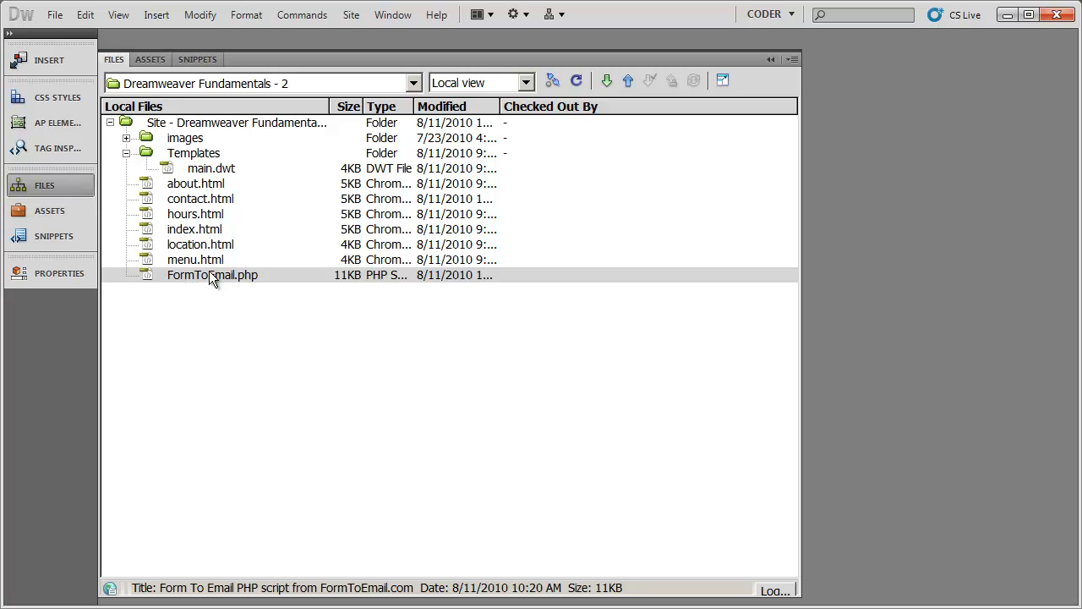
# Open FormToEmail.php from the Files panel and scroll down to the $my_email line 101
pyautogui.click(212, 275)
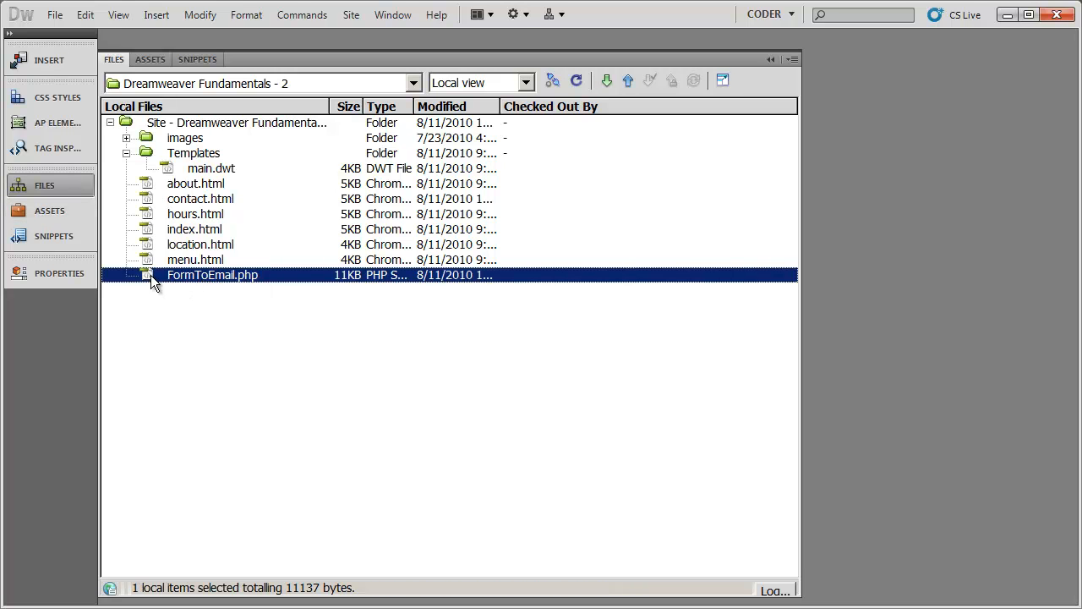
pyautogui.doubleClick(212, 275)
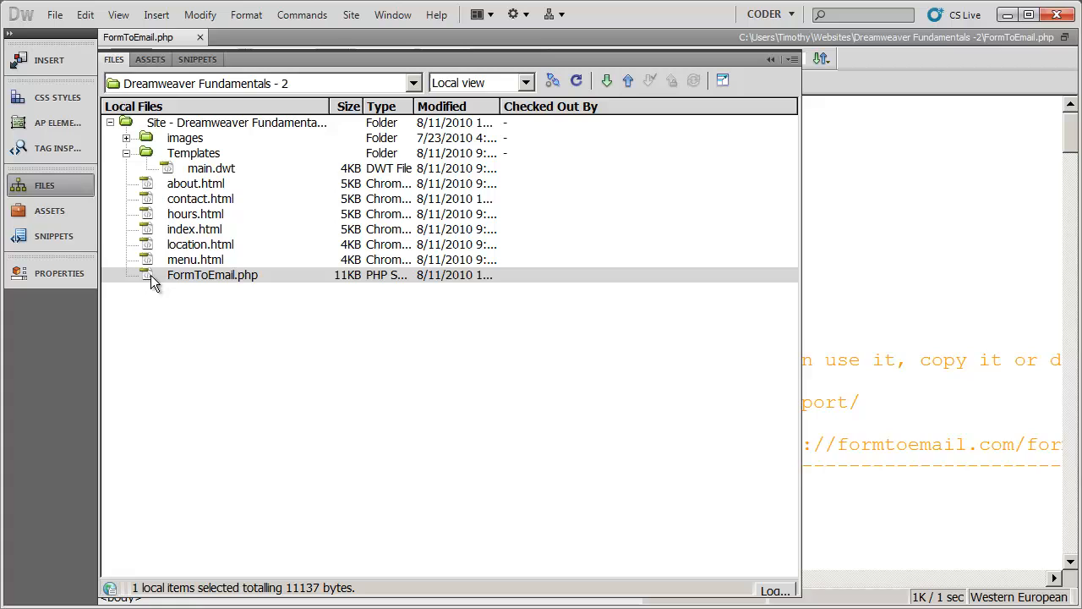
pyautogui.doubleClick(212, 275)
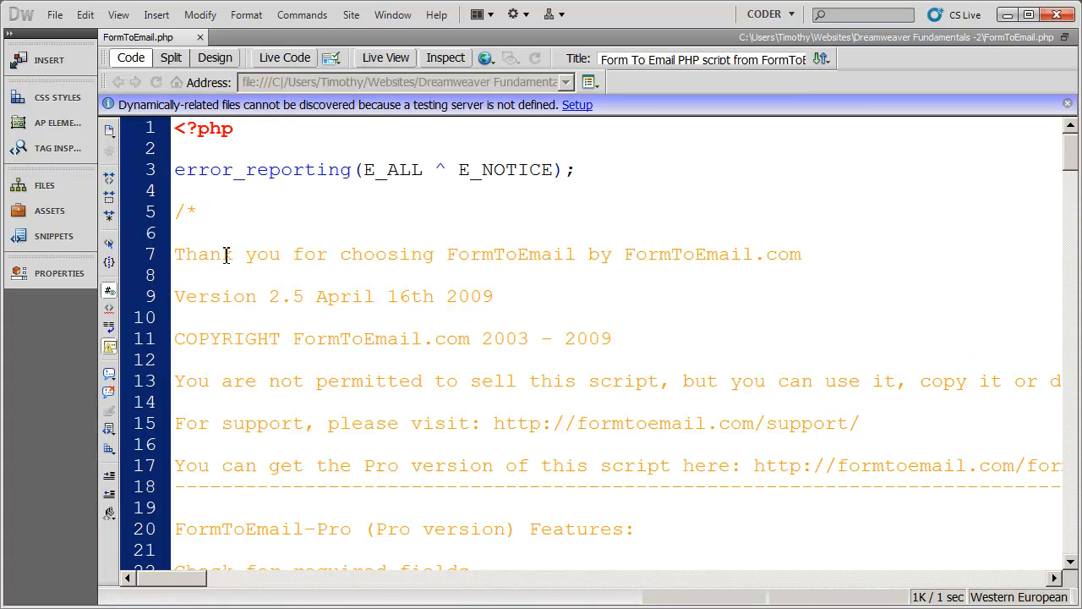
pyautogui.scroll(-3)
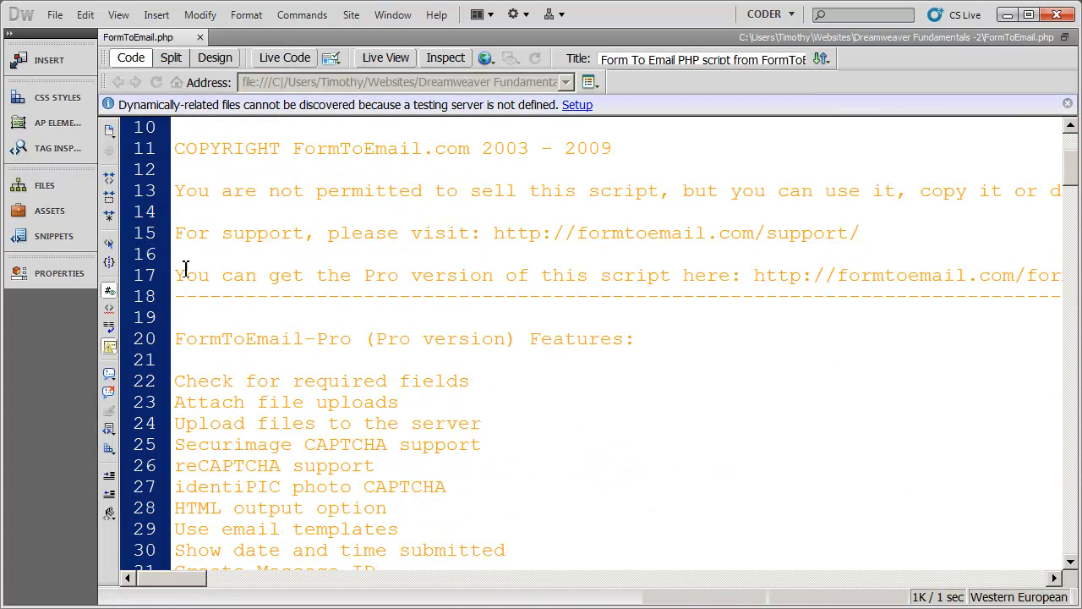
pyautogui.scroll(-3)
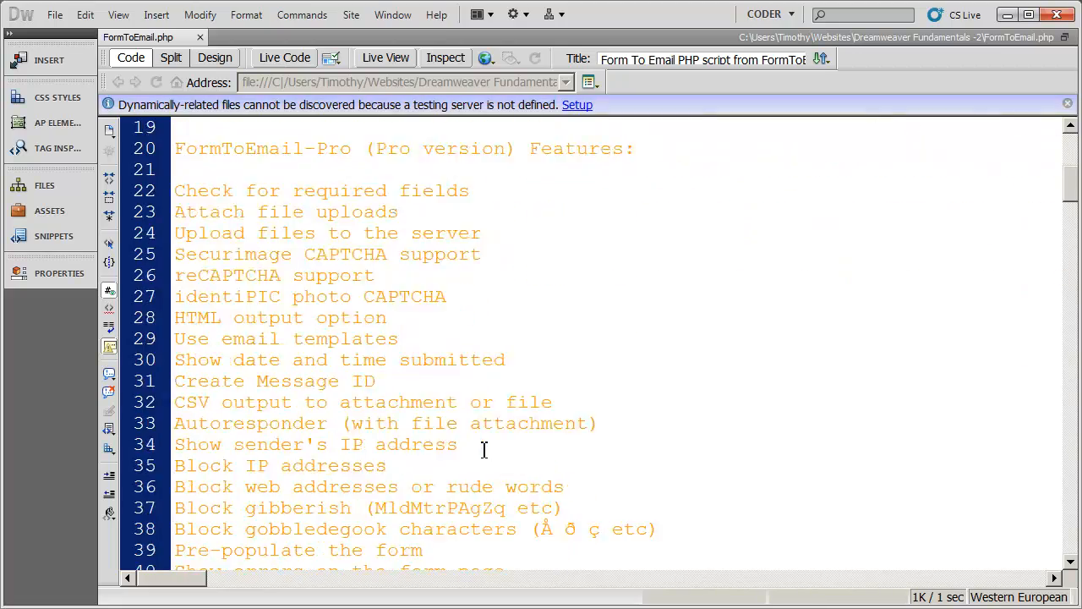
pyautogui.scroll(-3)
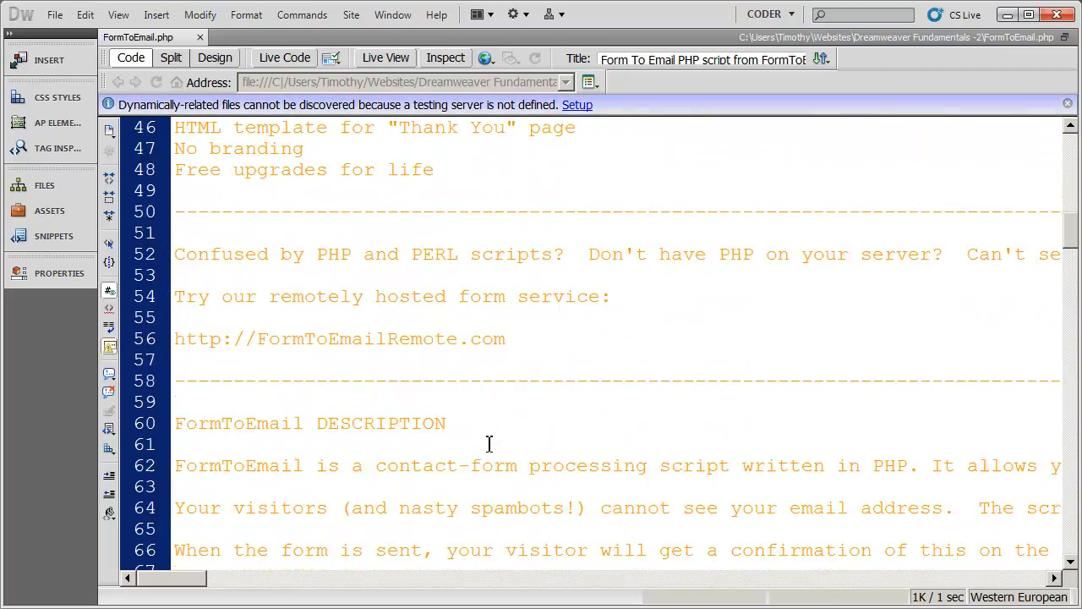
pyautogui.scroll(-3)
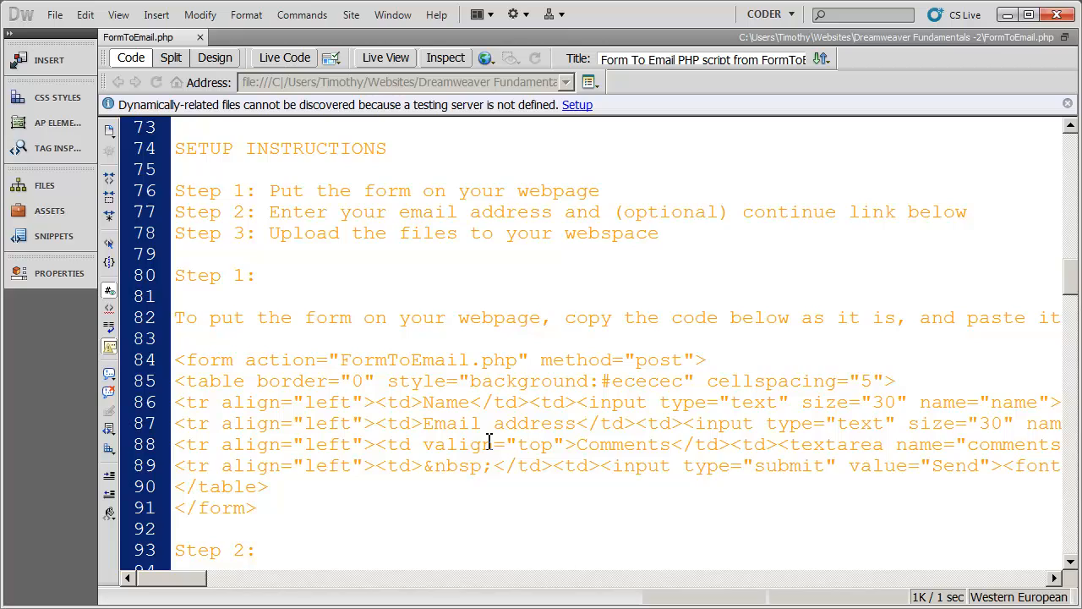
pyautogui.scroll(-3)
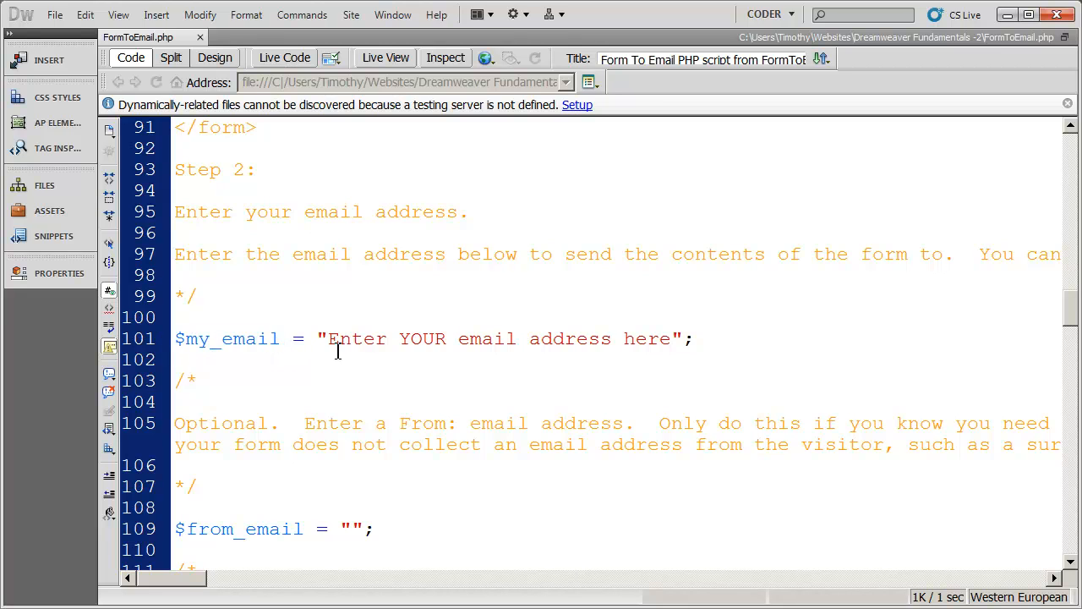
# Replace line 101's placeholder email with the timothyte gmail.com address, then preview Design view
pyautogui.moveTo(329, 338); pyautogui.dragTo(670, 338)
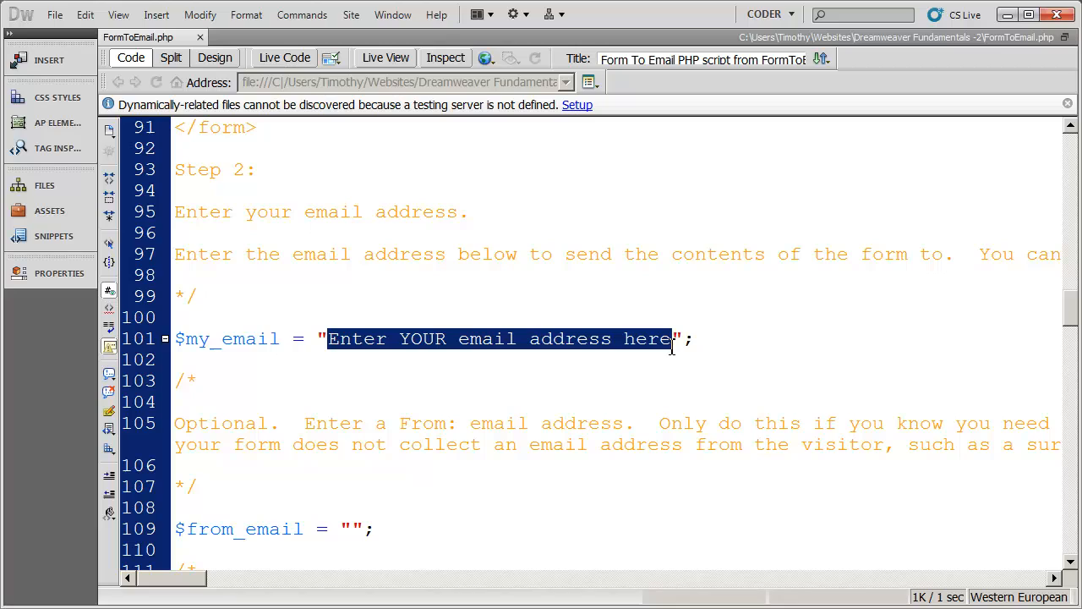
pyautogui.moveTo(608, 352)
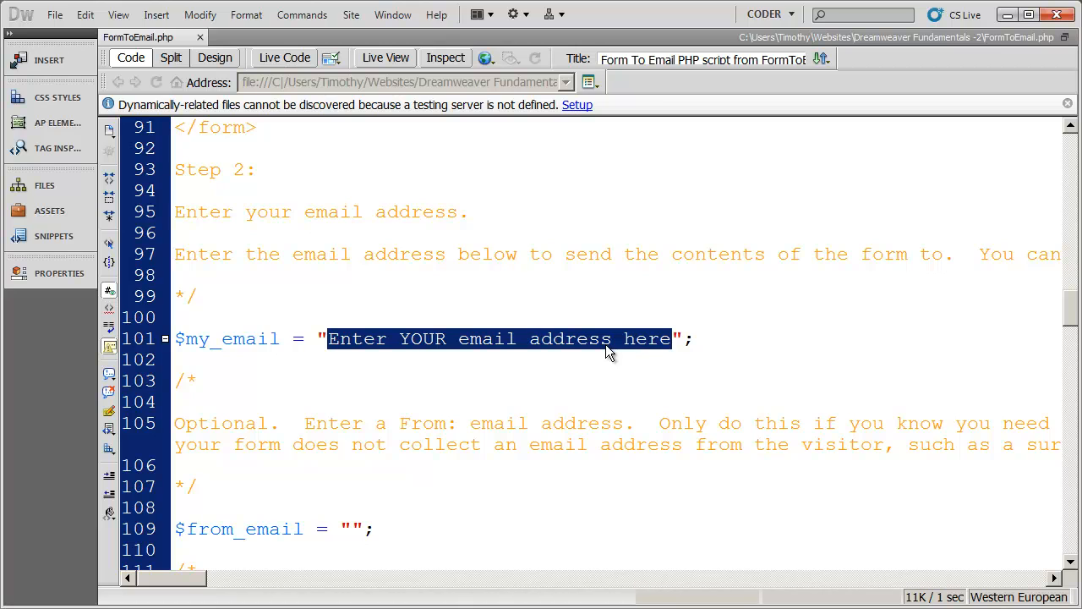
pyautogui.write('timothytest1@";')
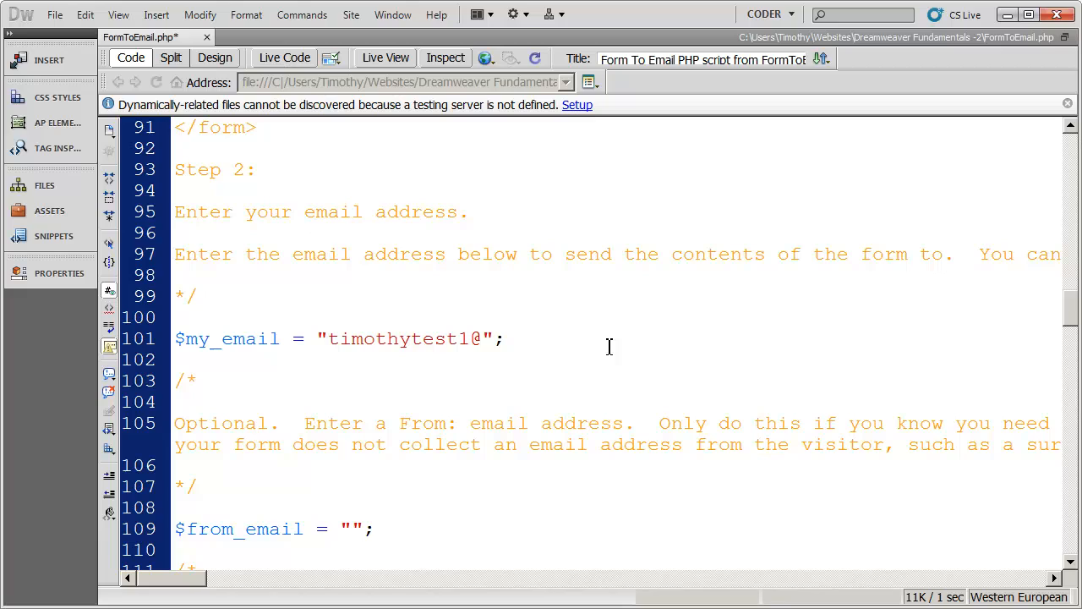
pyautogui.write('gmail.com')
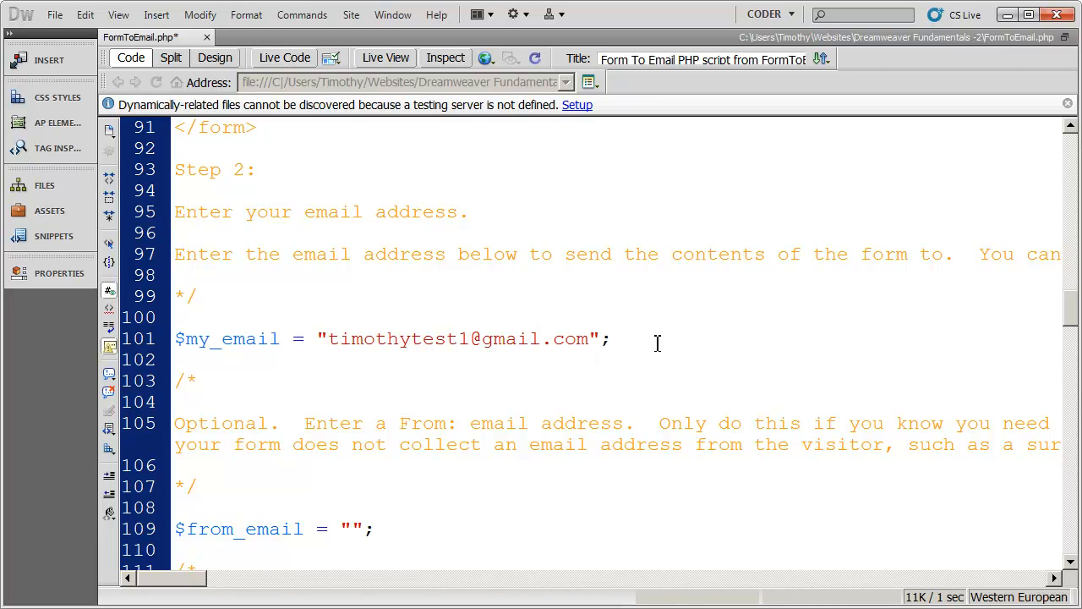
pyautogui.click(612, 338)
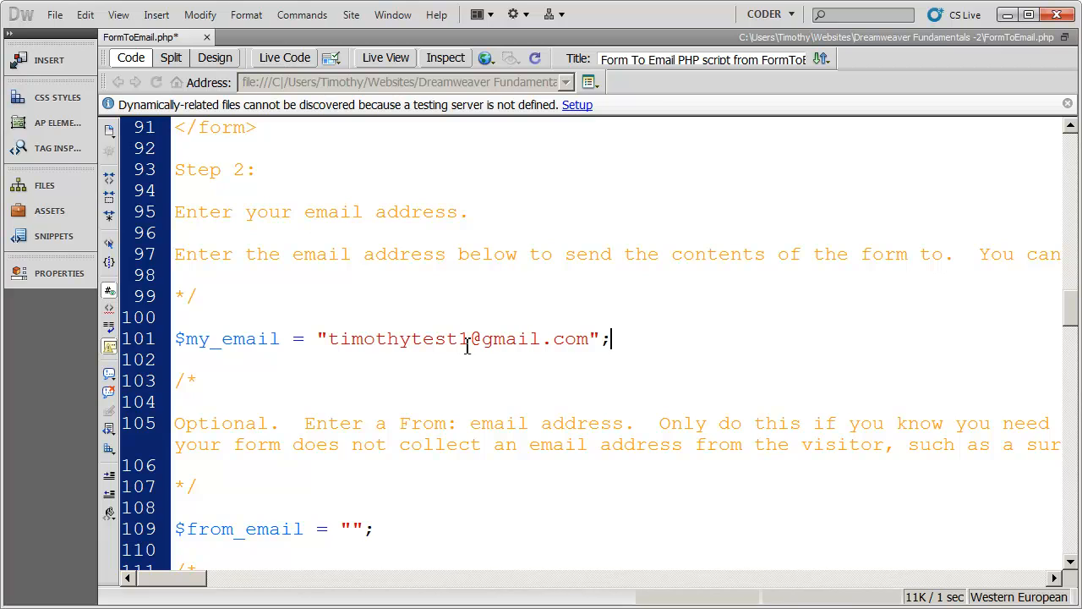
pyautogui.moveTo(676, 368)
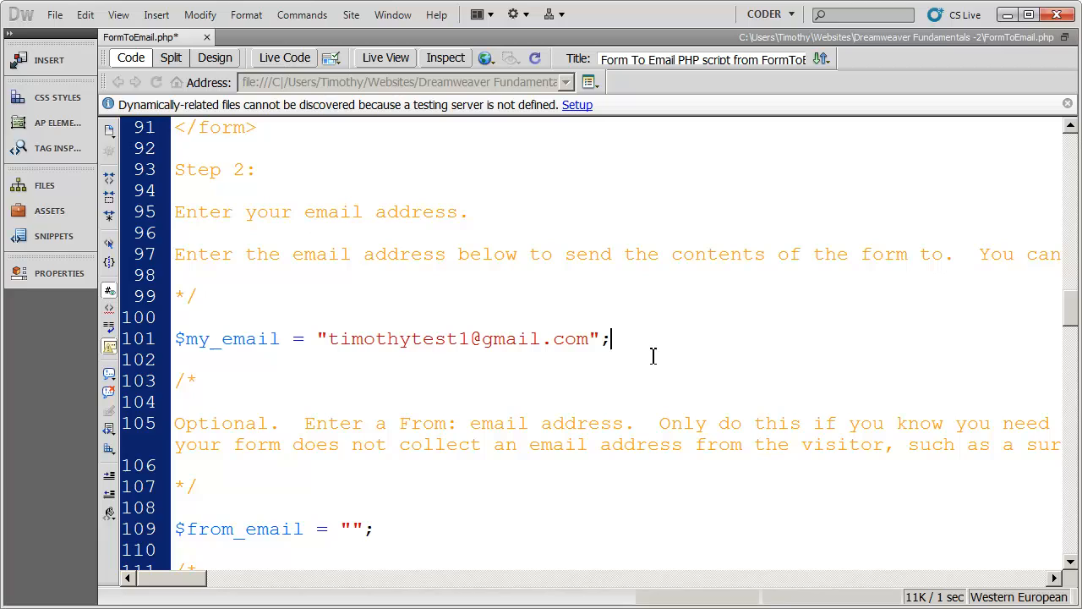
pyautogui.moveTo(641, 363)
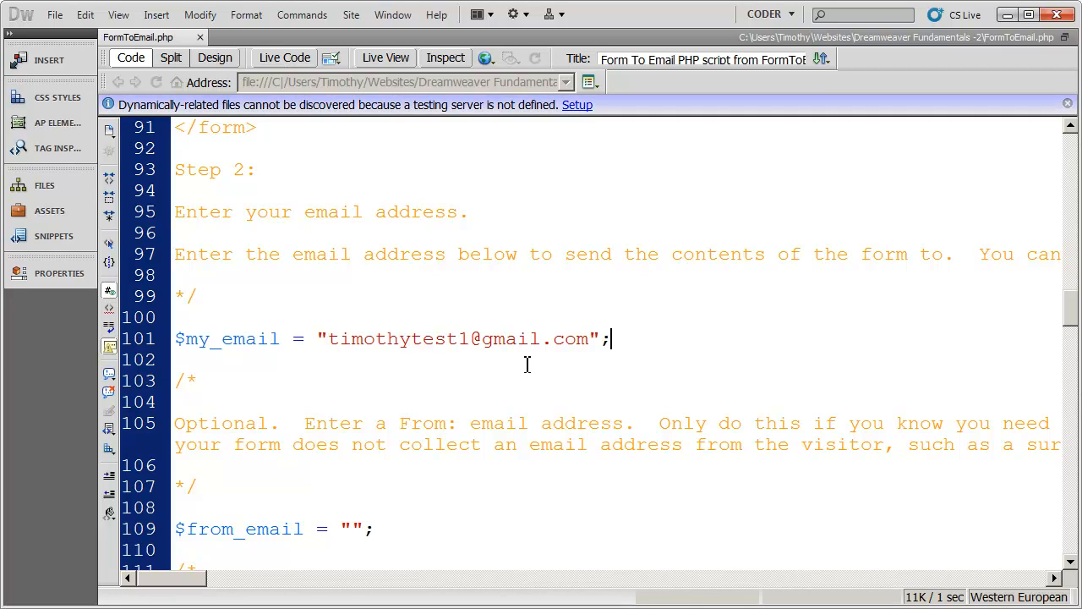
pyautogui.click(215, 57)
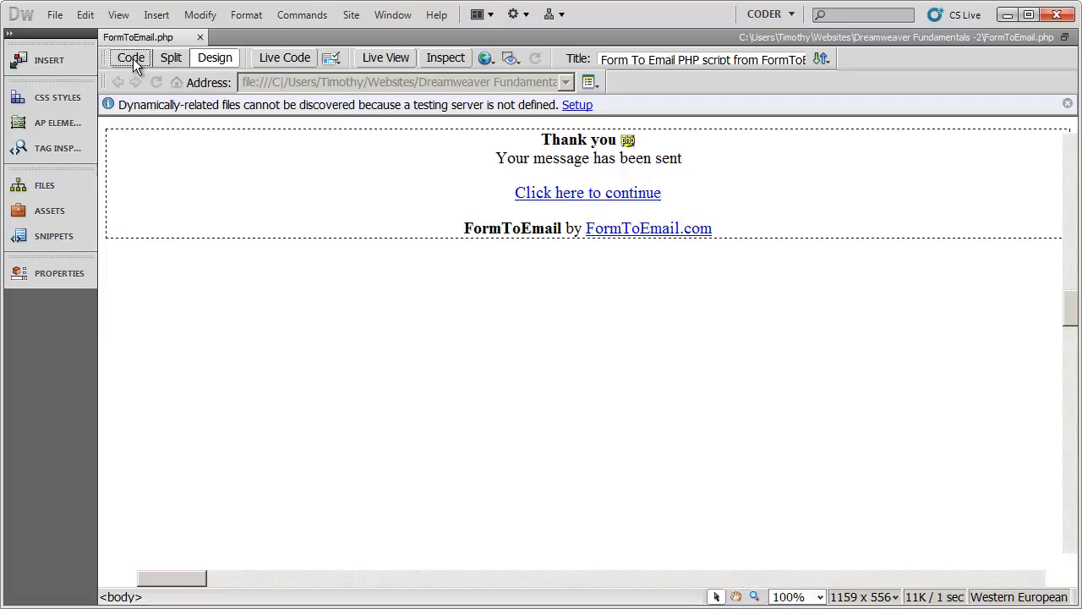
# Return to Code view, review the recipient email line, and close FormToEmail.php
pyautogui.click(130, 57)
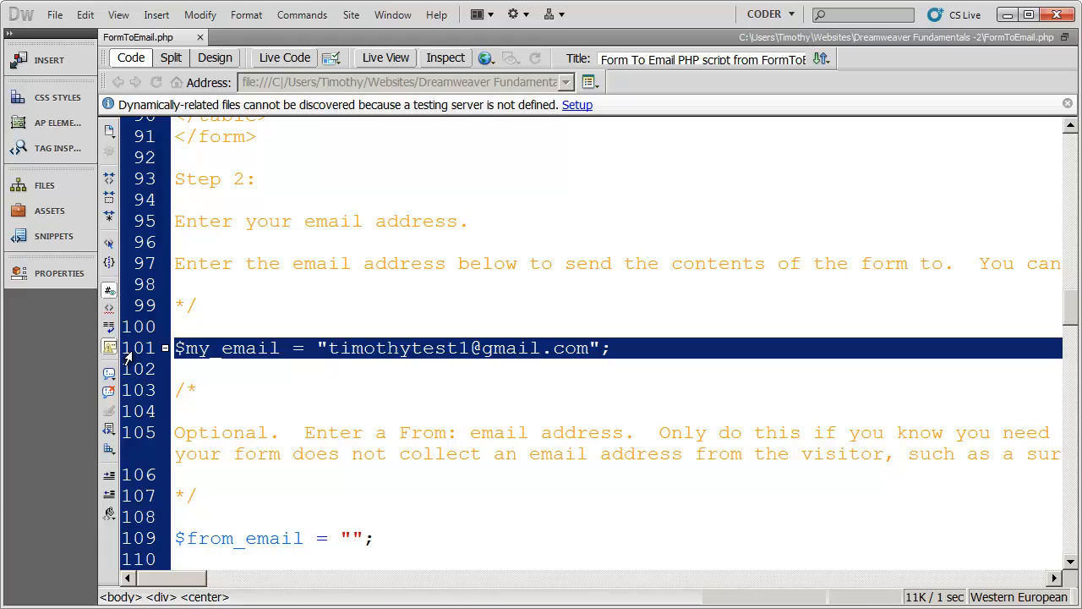
pyautogui.moveTo(317, 350)
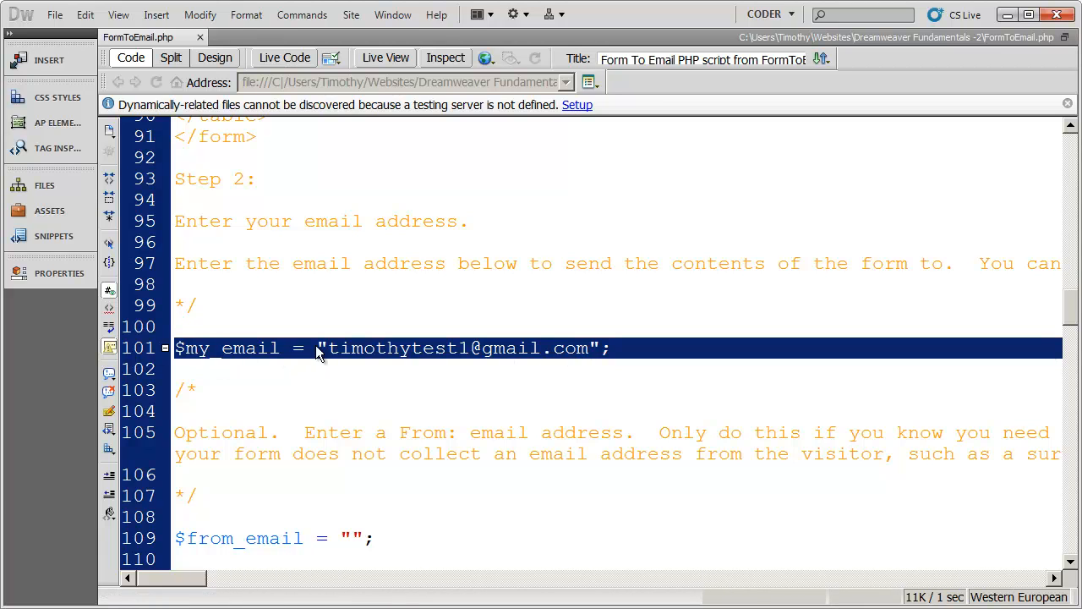
pyautogui.moveTo(349, 408)
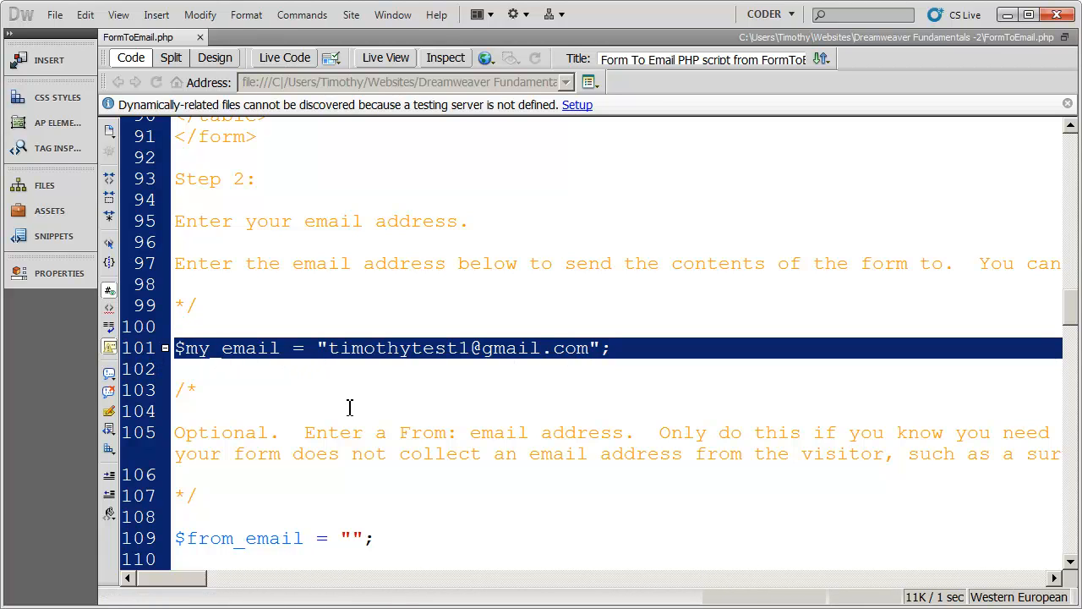
pyautogui.scroll(-3)
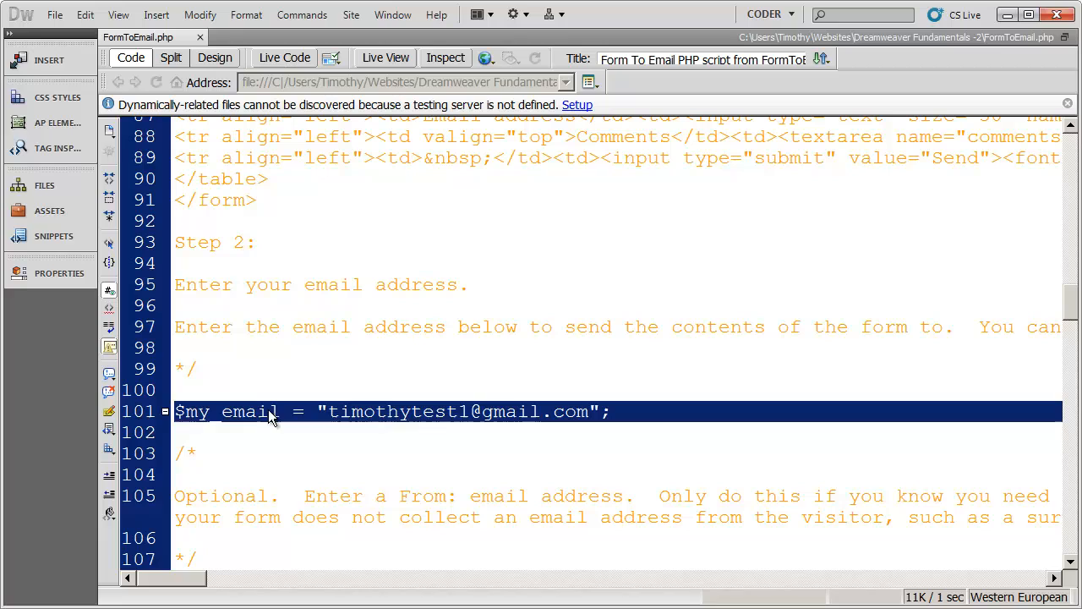
pyautogui.click(610, 412)
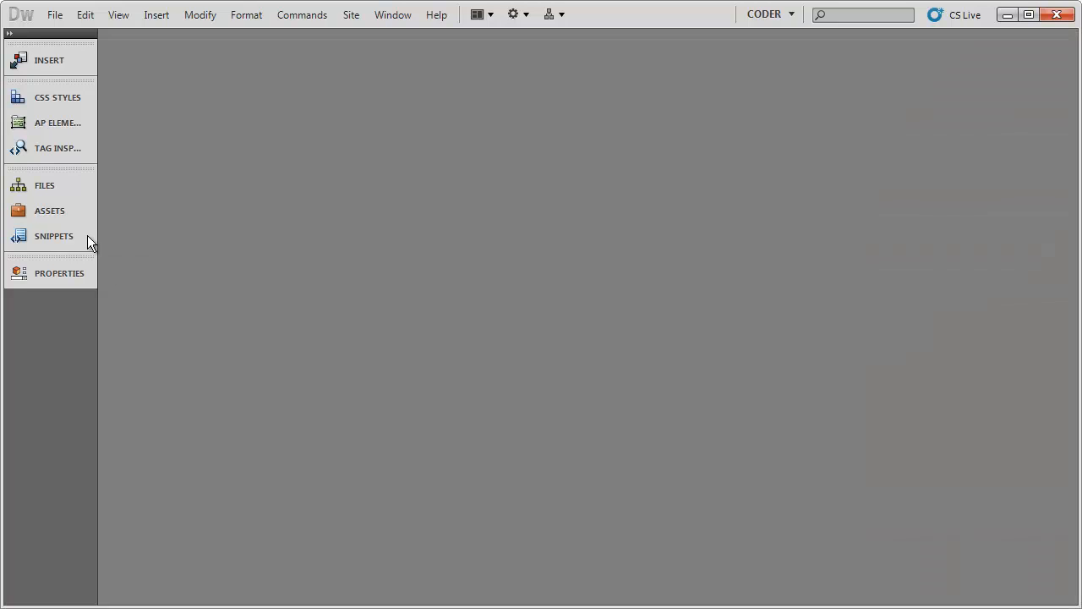
# Reopen contact.html from the Files panel and scroll through its Contact Us form
pyautogui.click(44, 186)
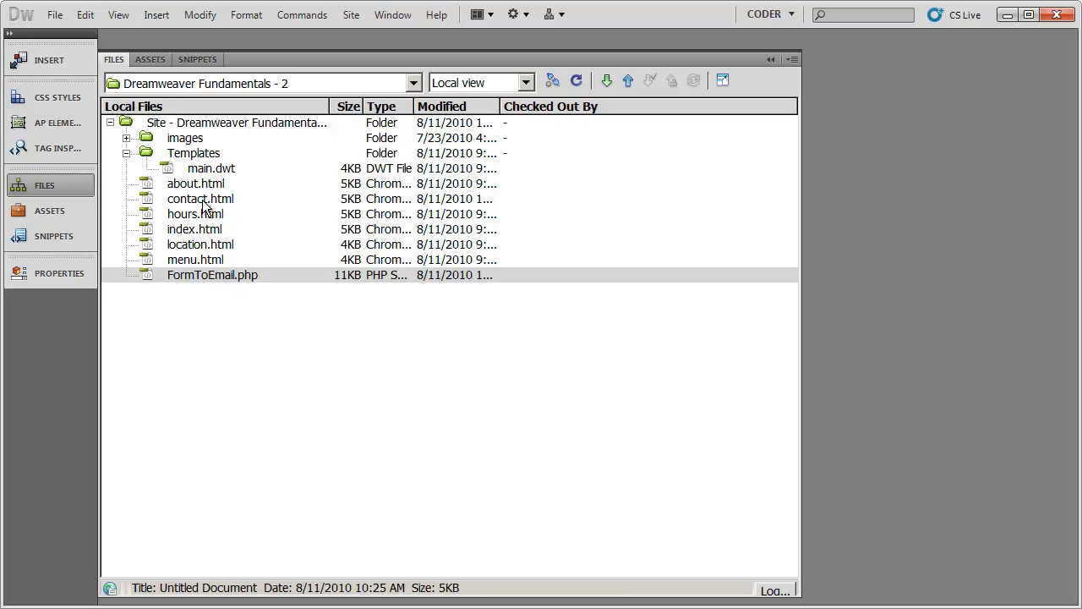
pyautogui.doubleClick(200, 198)
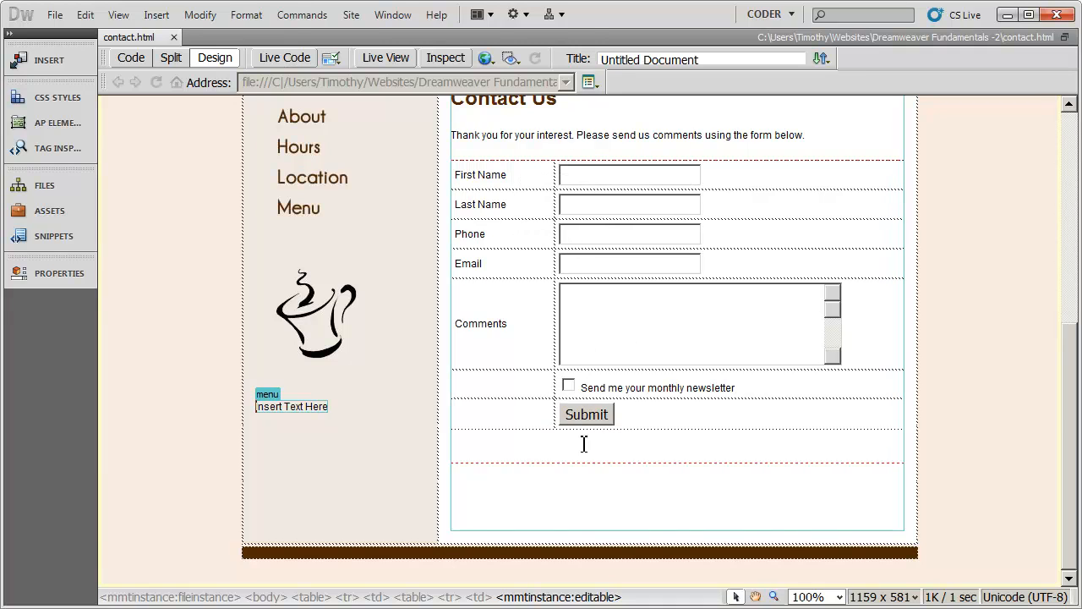
pyautogui.moveTo(635, 473)
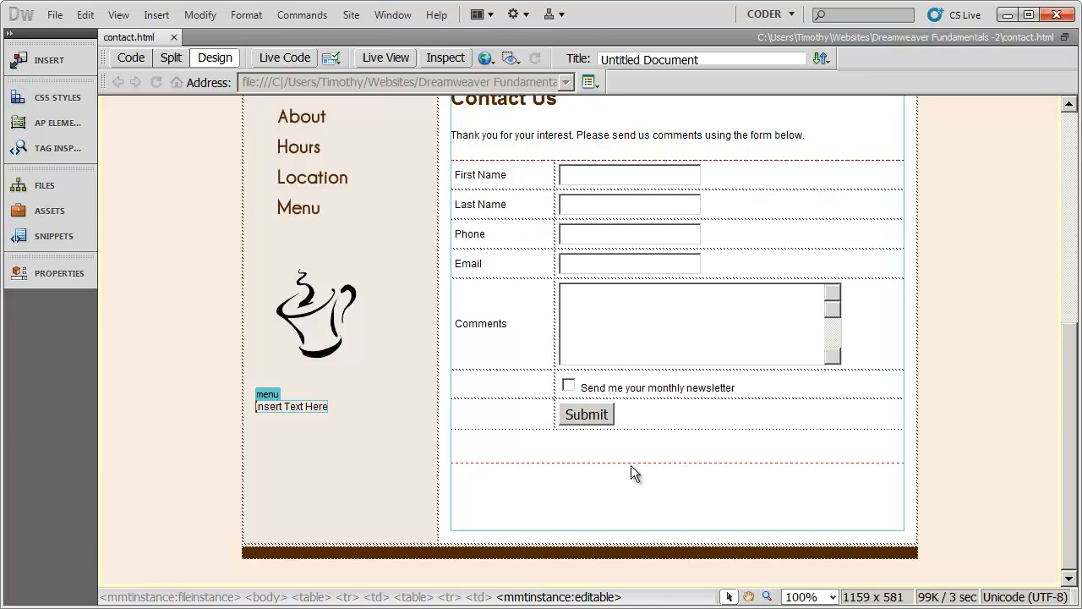
pyautogui.moveTo(662, 294)
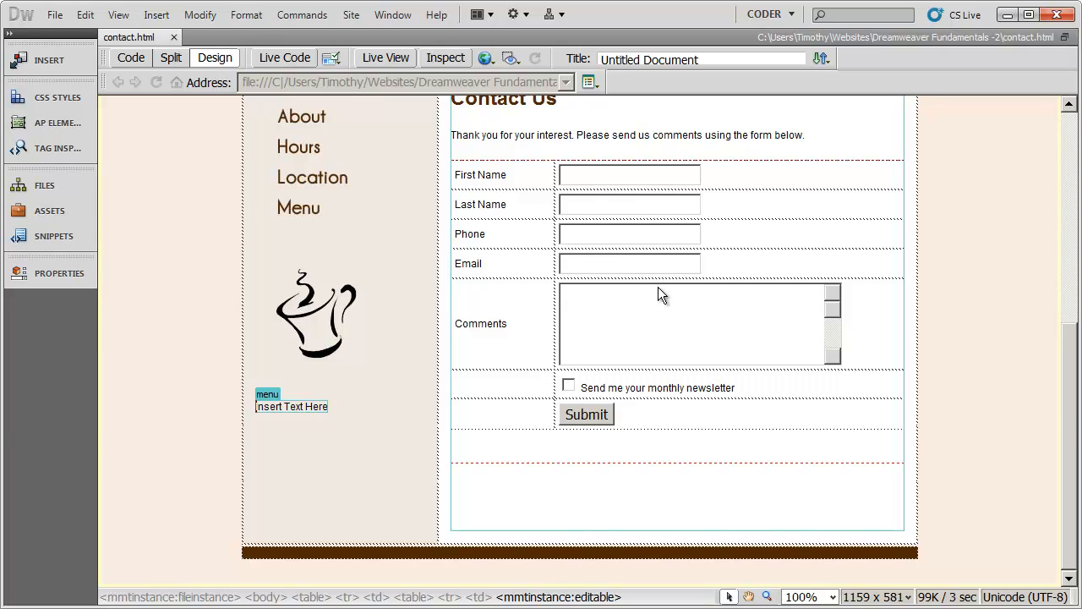
pyautogui.moveTo(596, 355)
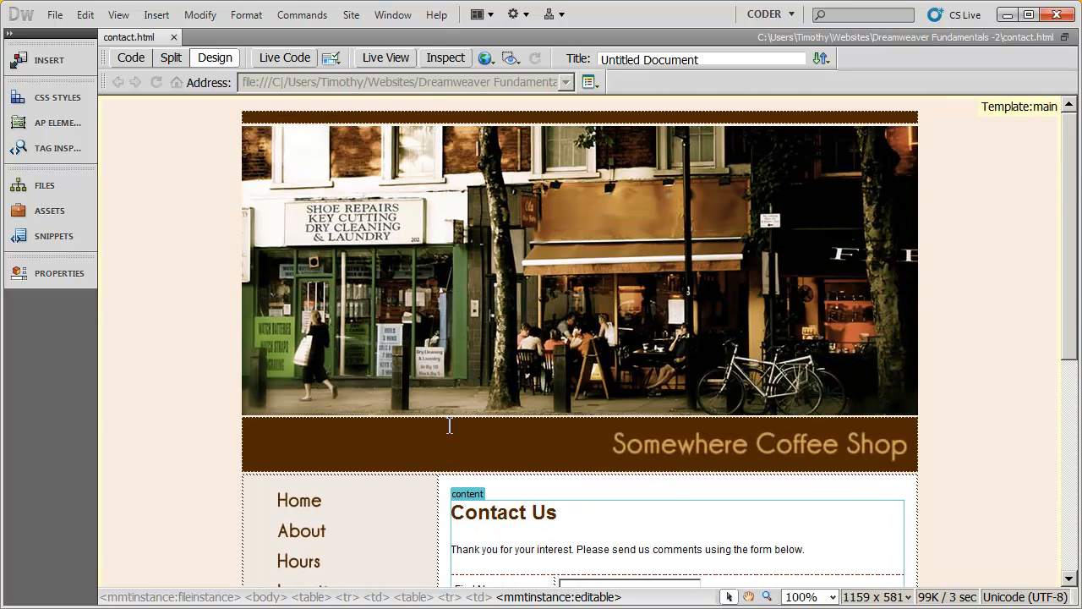
pyautogui.moveTo(939, 397)
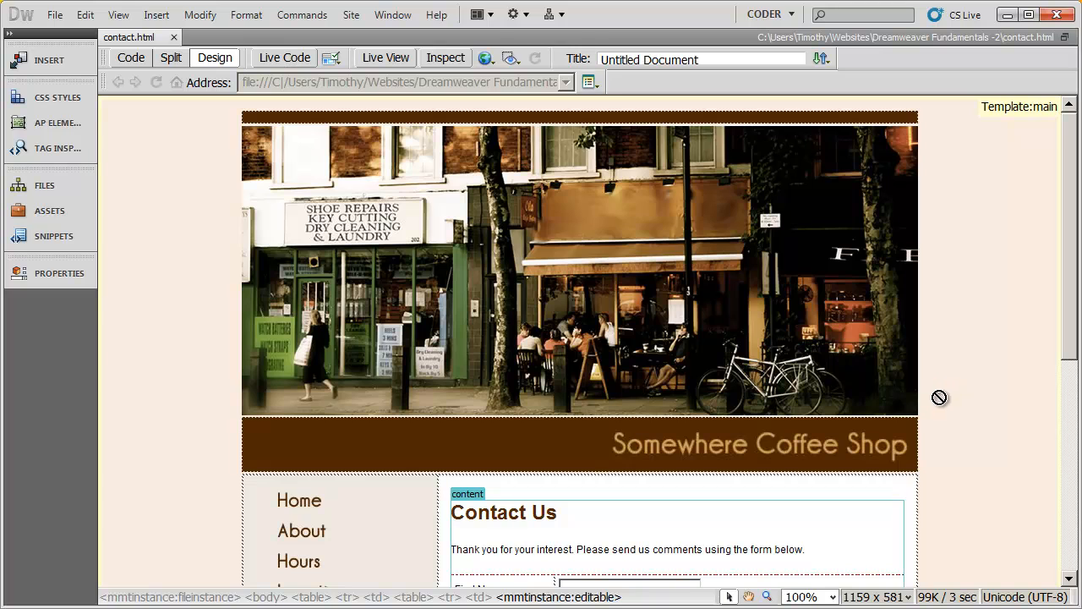
pyautogui.moveTo(44, 185)
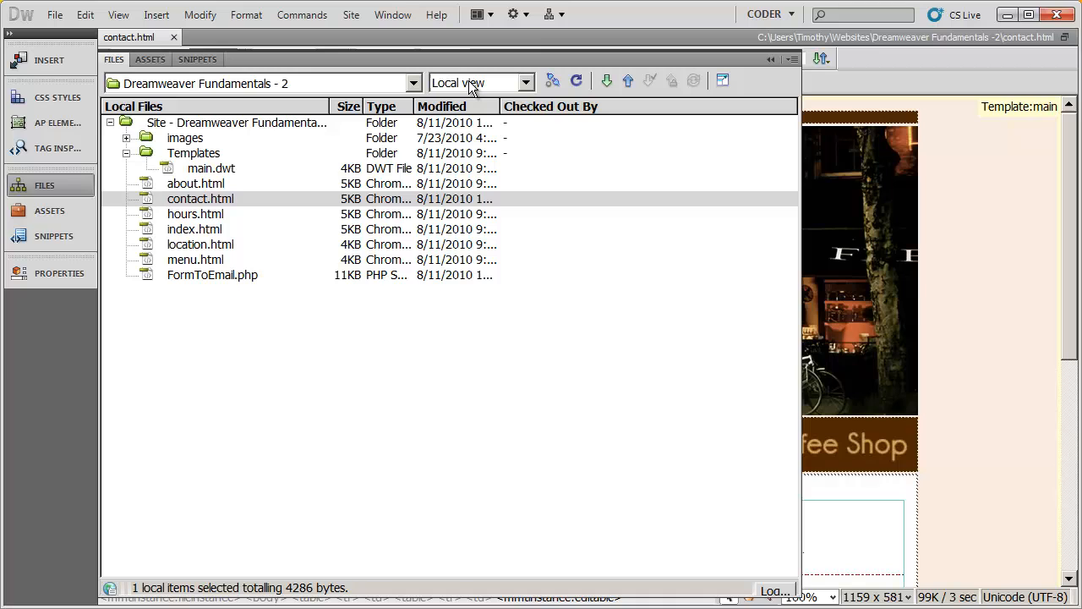
pyautogui.moveTo(303, 312)
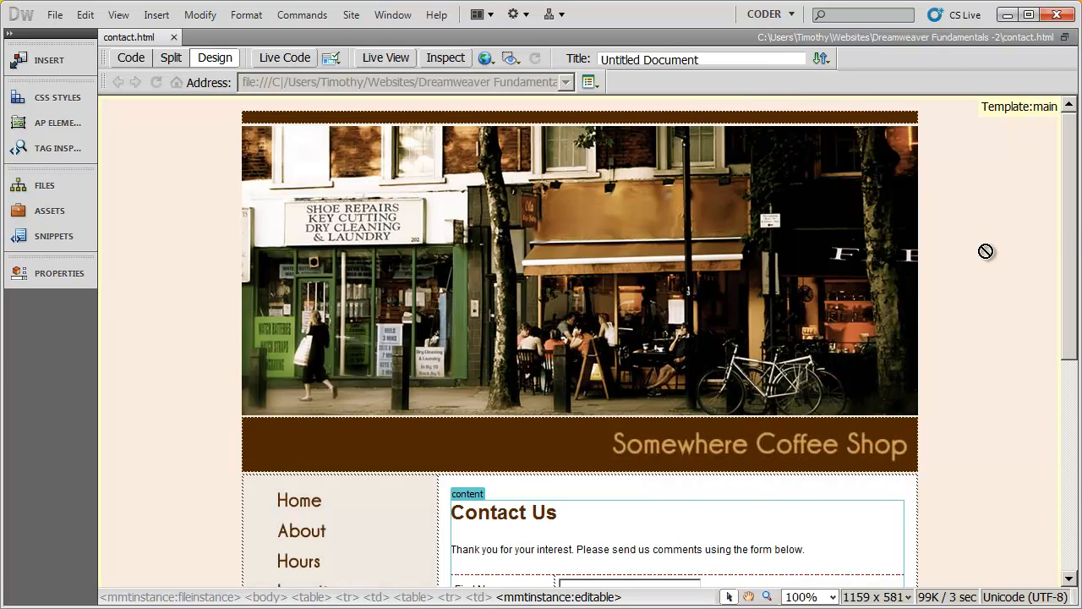
pyautogui.scroll(-3)
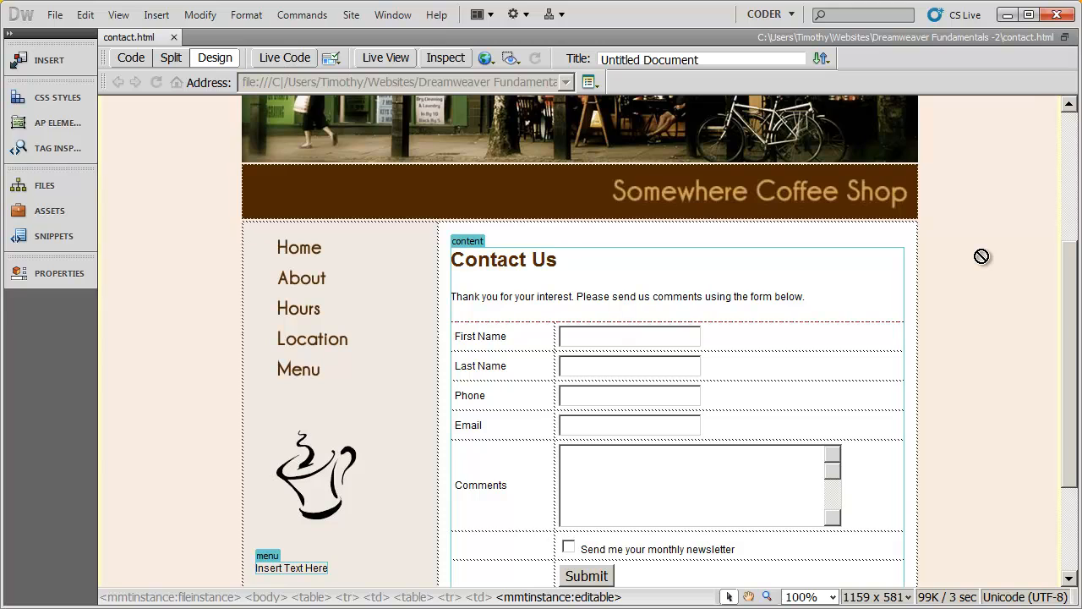
pyautogui.moveTo(976, 251)
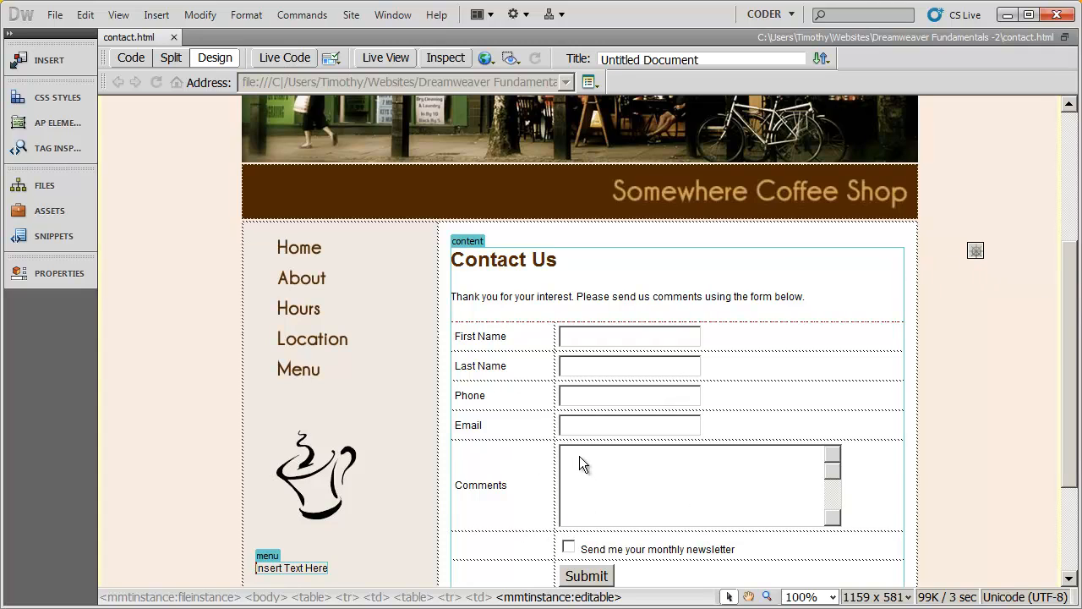
pyautogui.moveTo(591, 471)
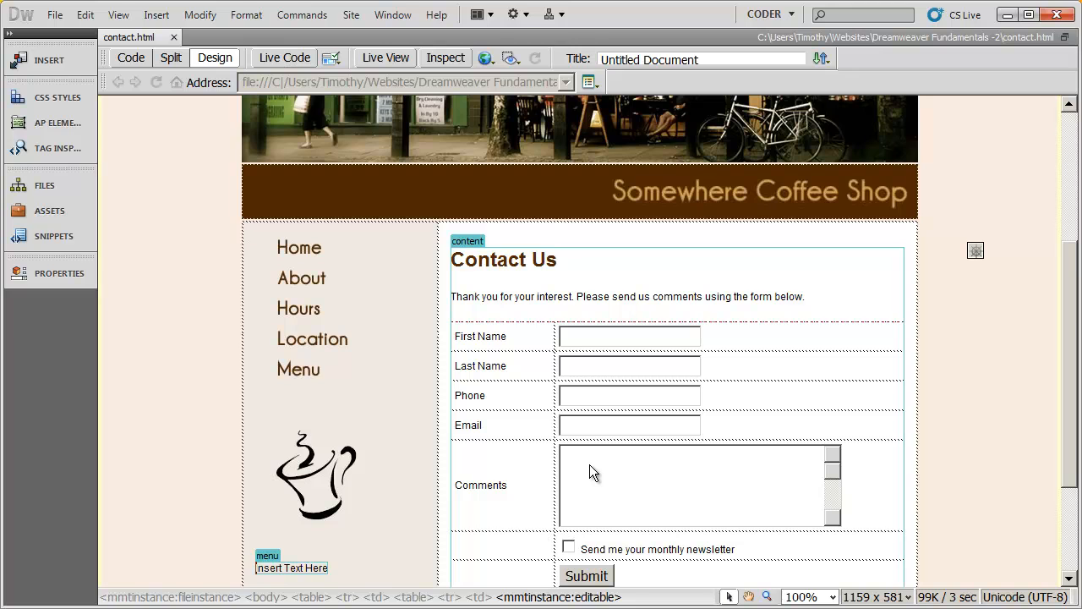